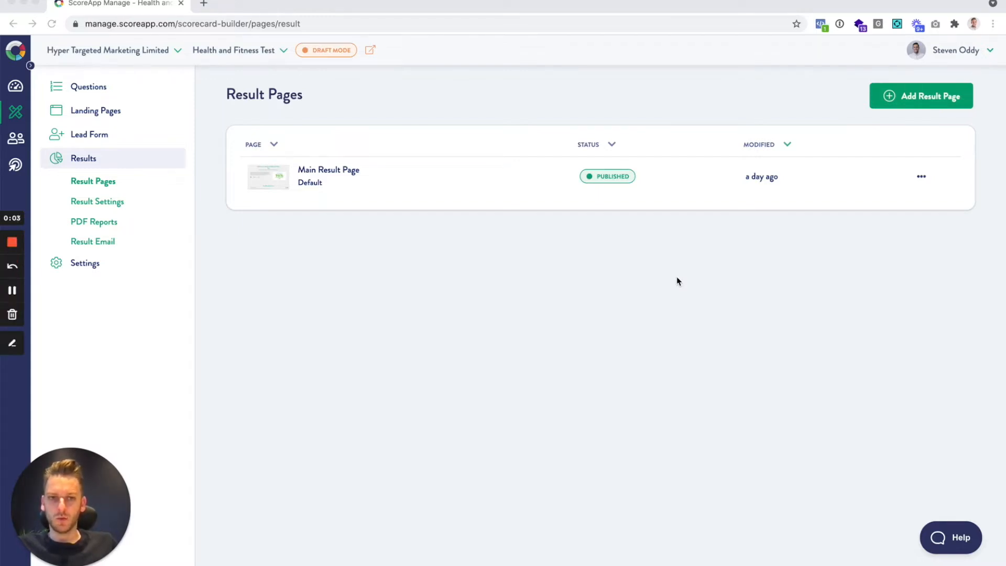
pyautogui.moveTo(659, 287)
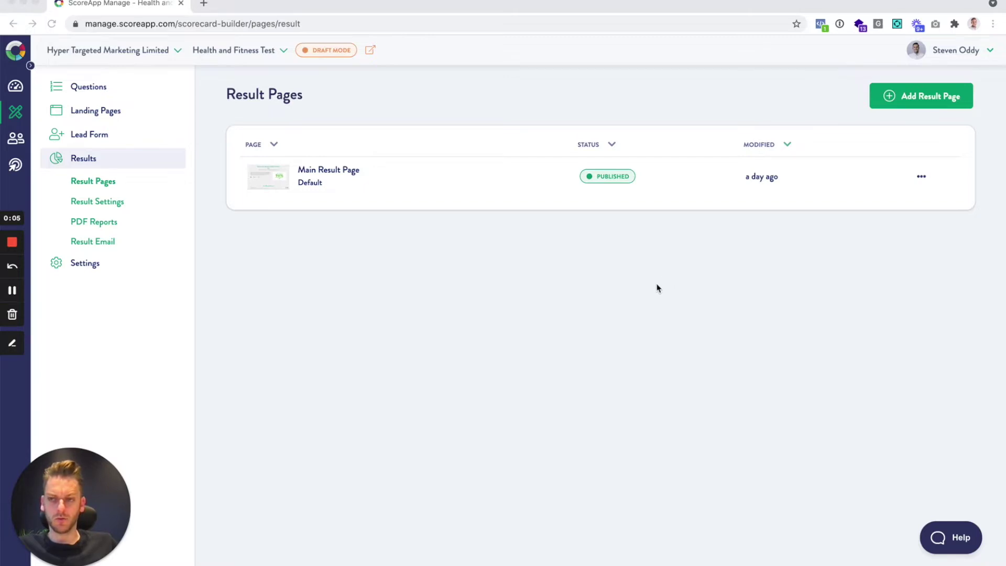
pyautogui.moveTo(205, 239)
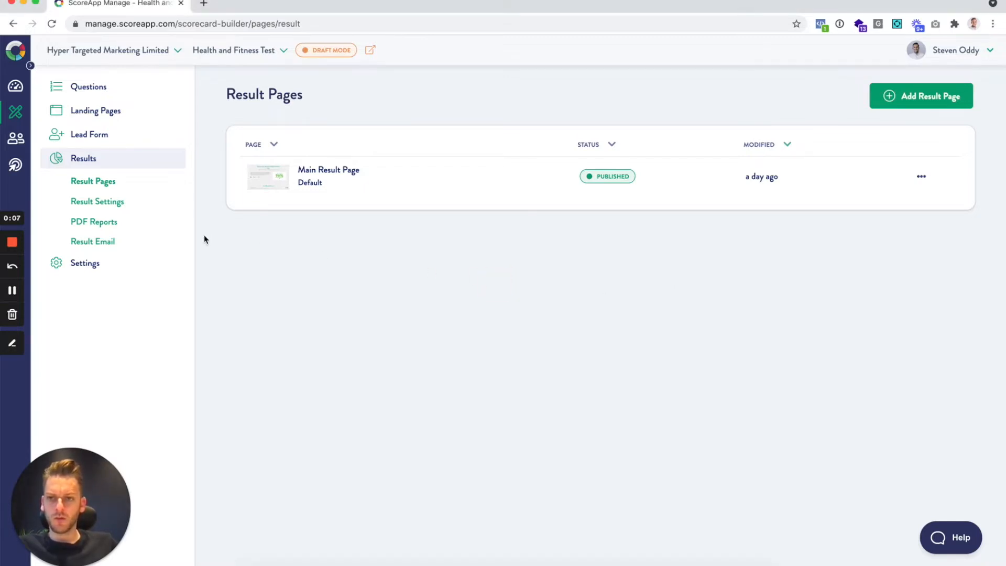
# - Go to Result Settings to view the score formats and tiers
pyautogui.click(96, 201)
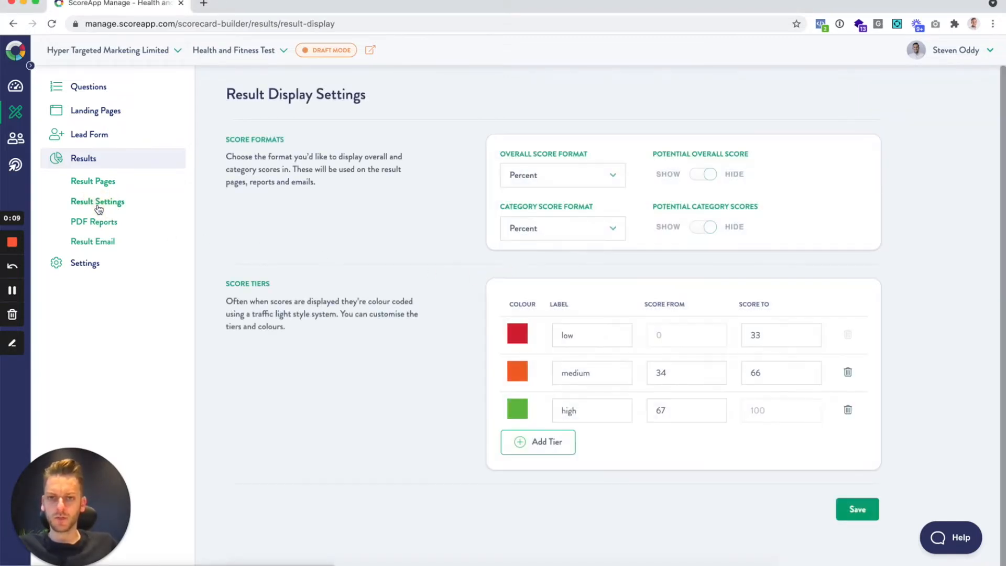
pyautogui.moveTo(522, 203)
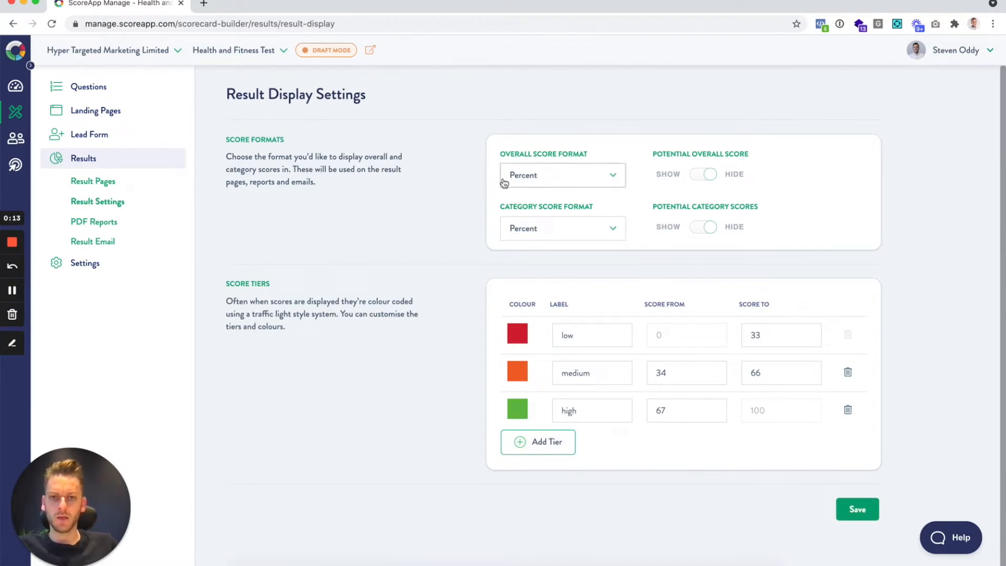
pyautogui.moveTo(677, 173)
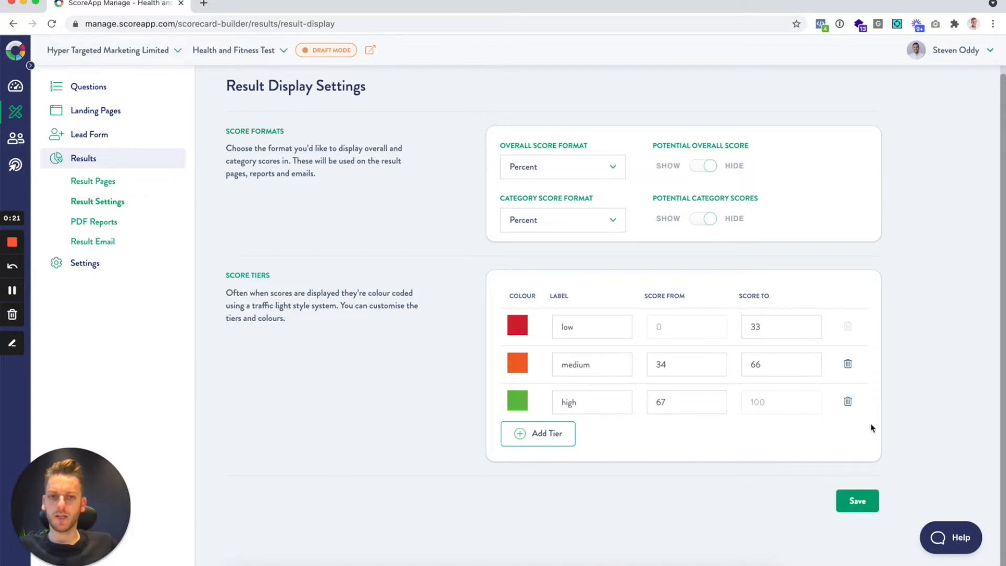
pyautogui.moveTo(620, 477)
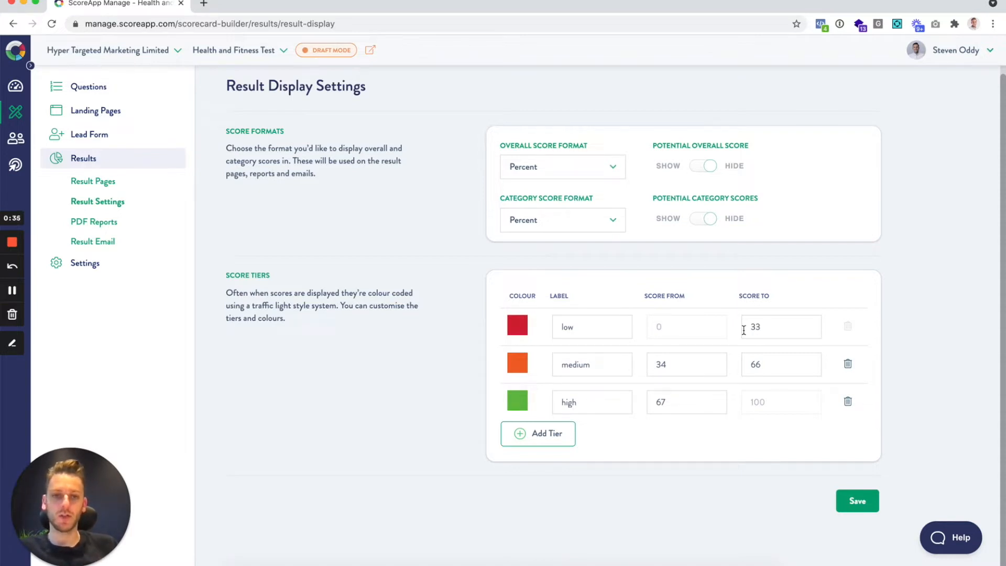
pyautogui.moveTo(715, 327)
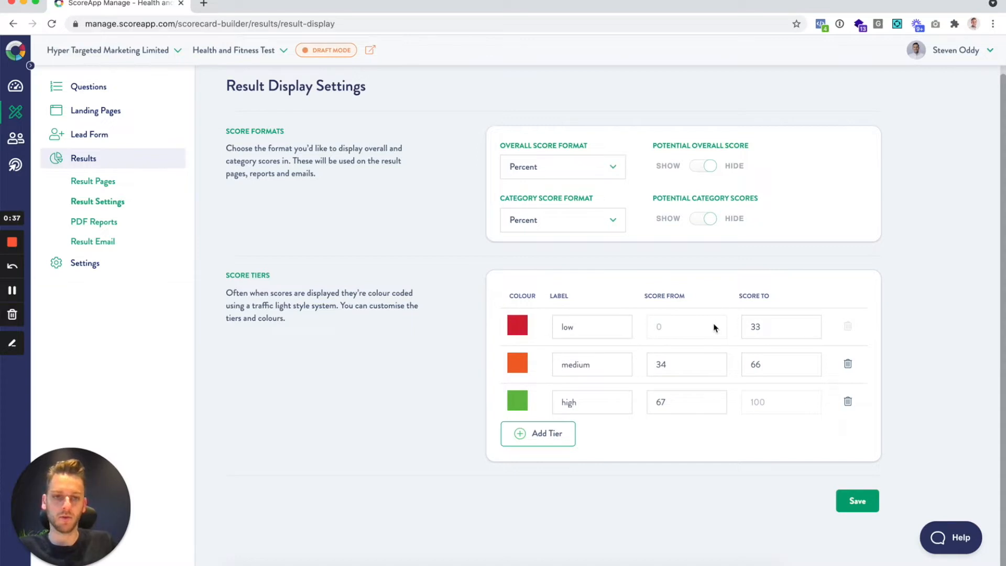
pyautogui.moveTo(787, 436)
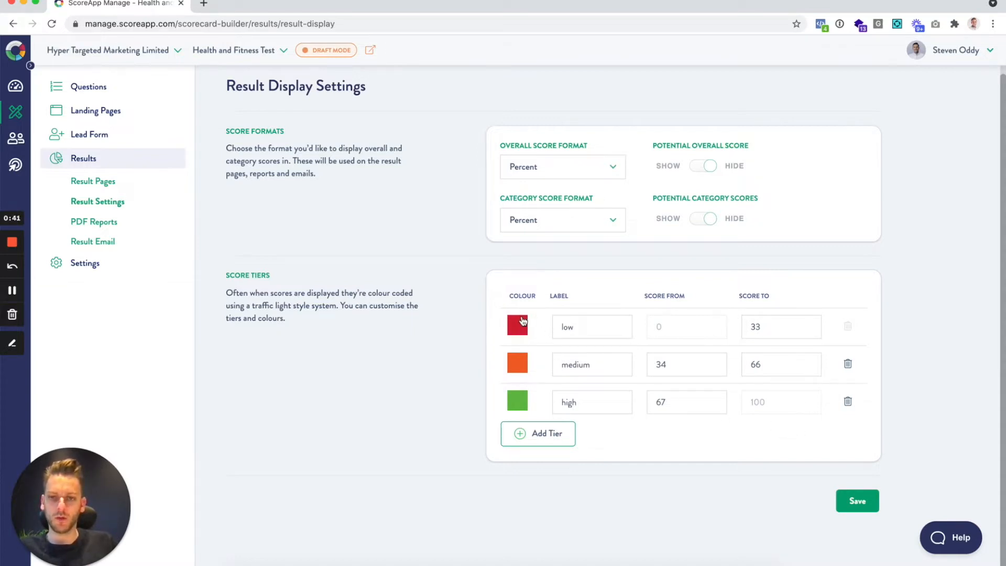
pyautogui.moveTo(519, 413)
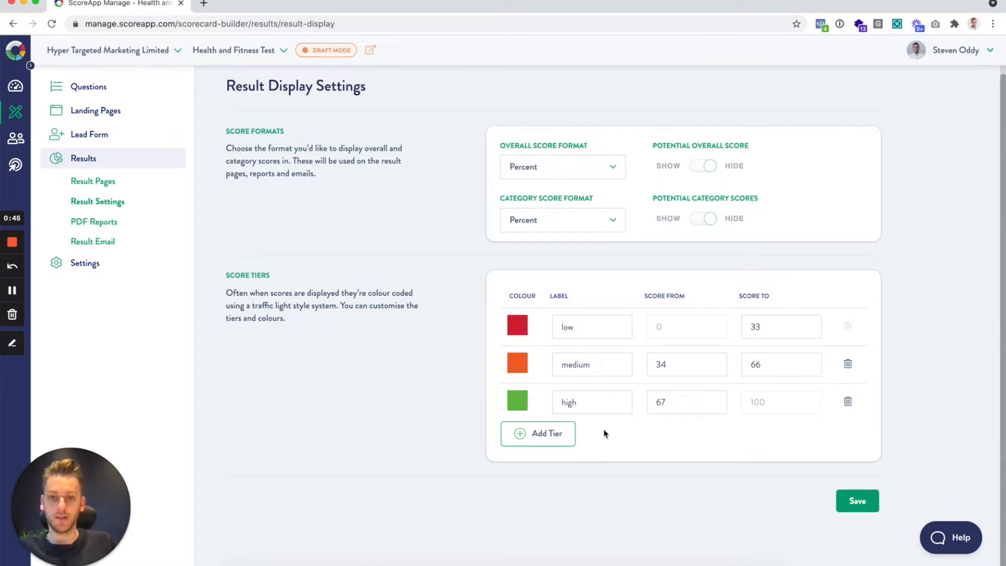
# - Change the medium tier's upper score to 90, leaving low 0–49 and high from 91
pyautogui.click(781, 364)
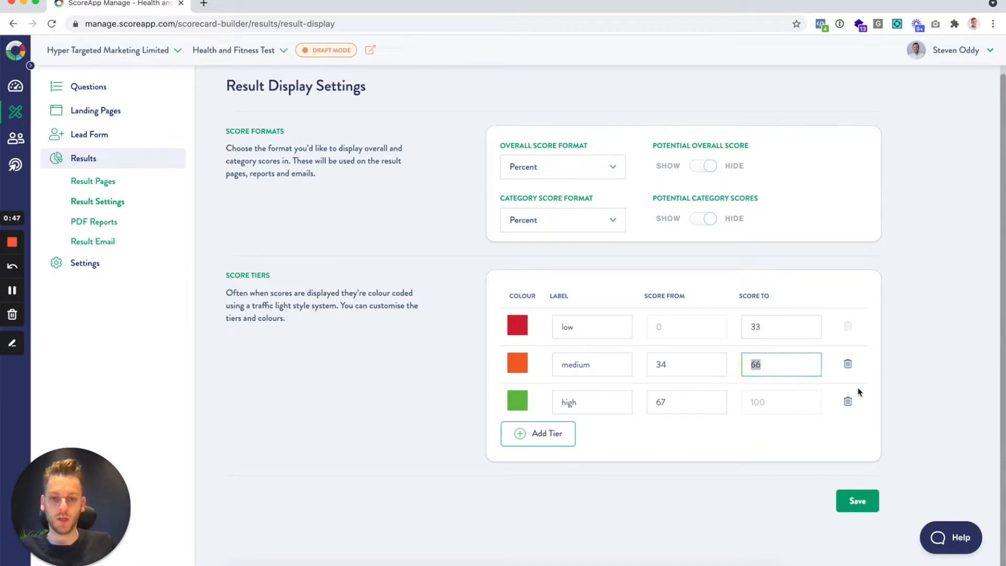
pyautogui.write('80')
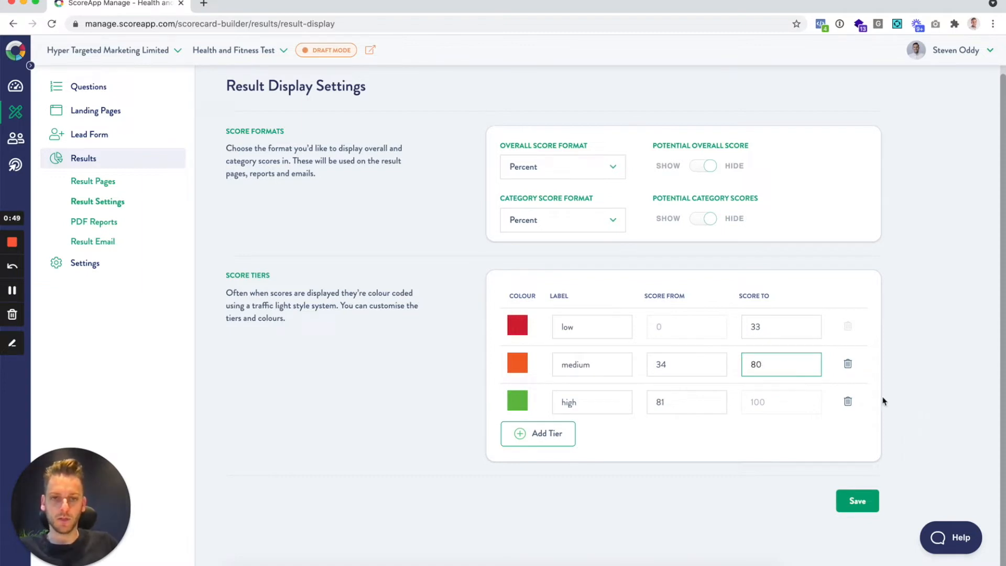
pyautogui.write('90')
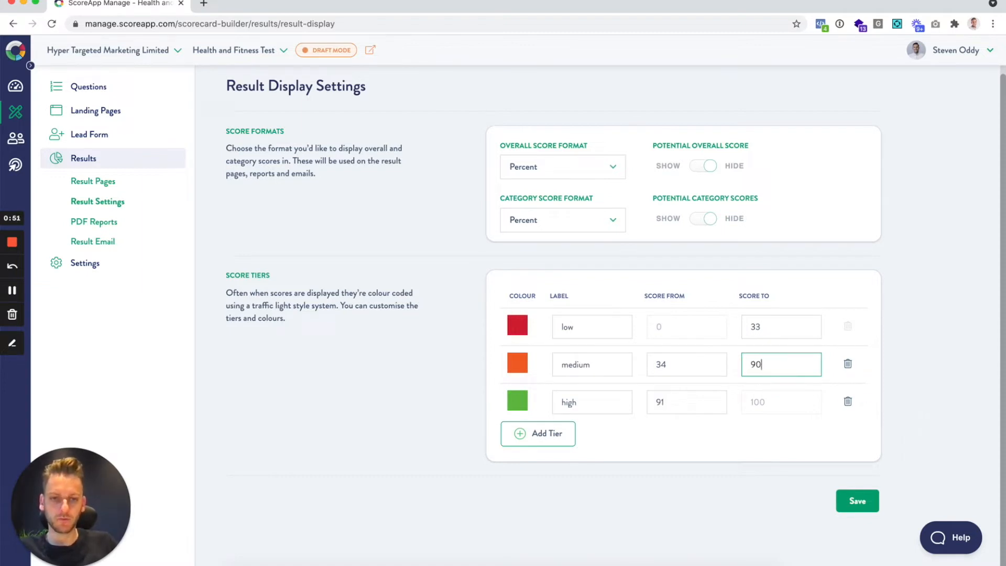
pyautogui.moveTo(783, 364)
pyautogui.write('50')
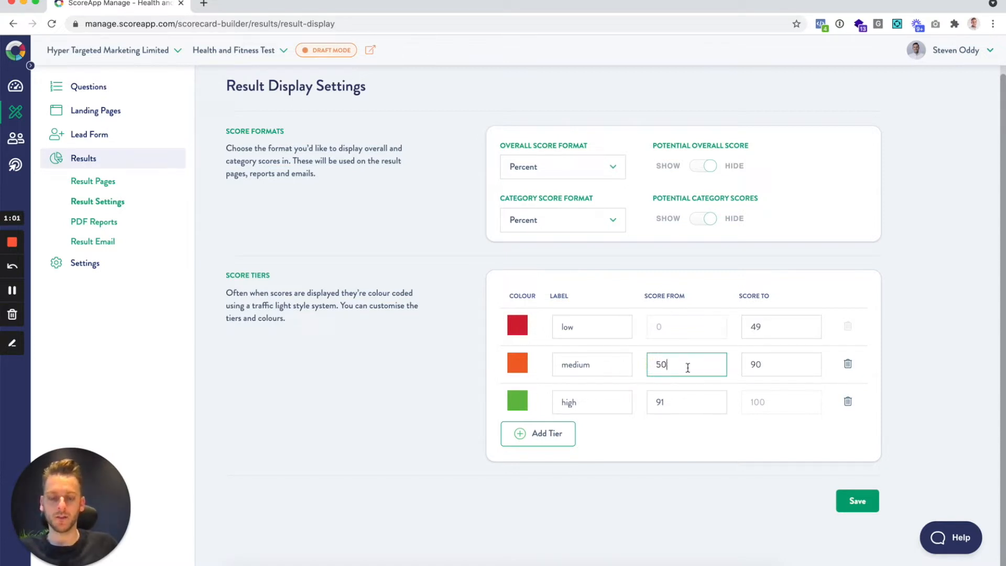
pyautogui.moveTo(635, 333)
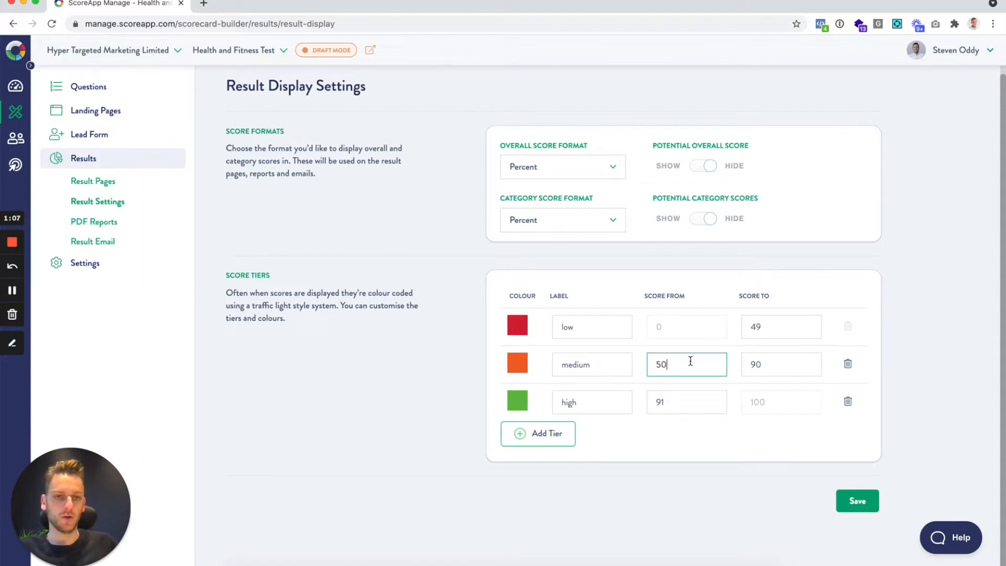
pyautogui.click(781, 364)
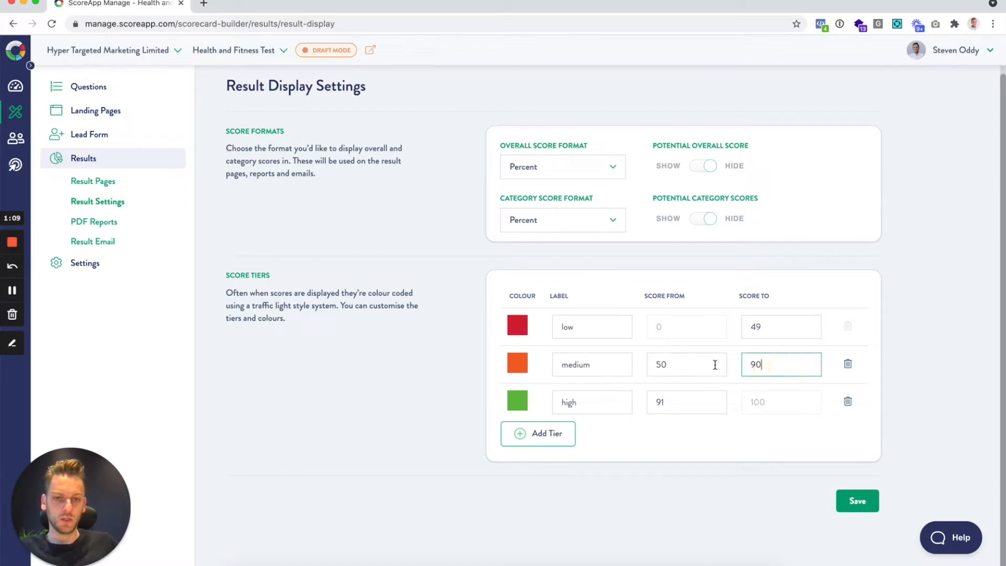
pyautogui.click(686, 365)
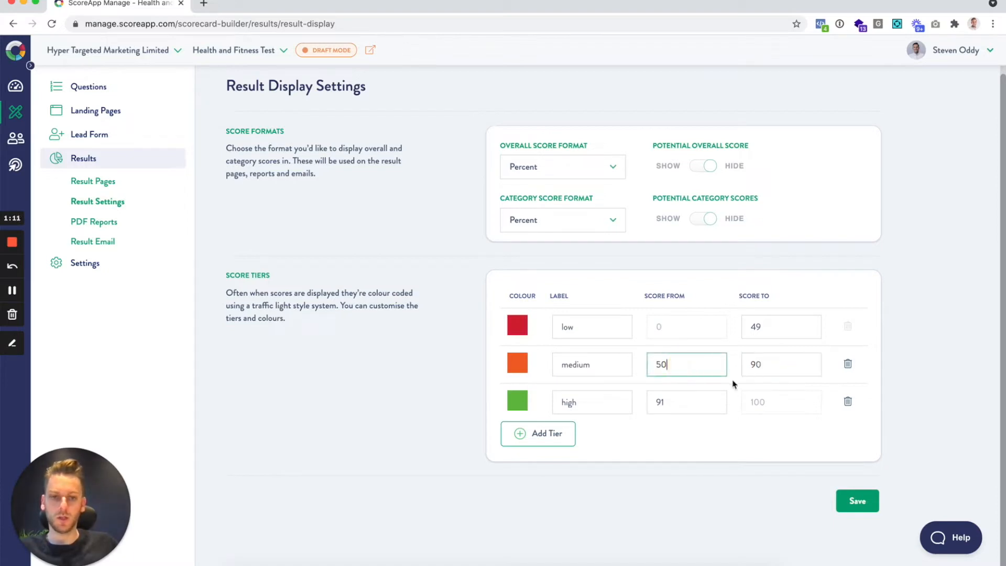
pyautogui.moveTo(749, 434)
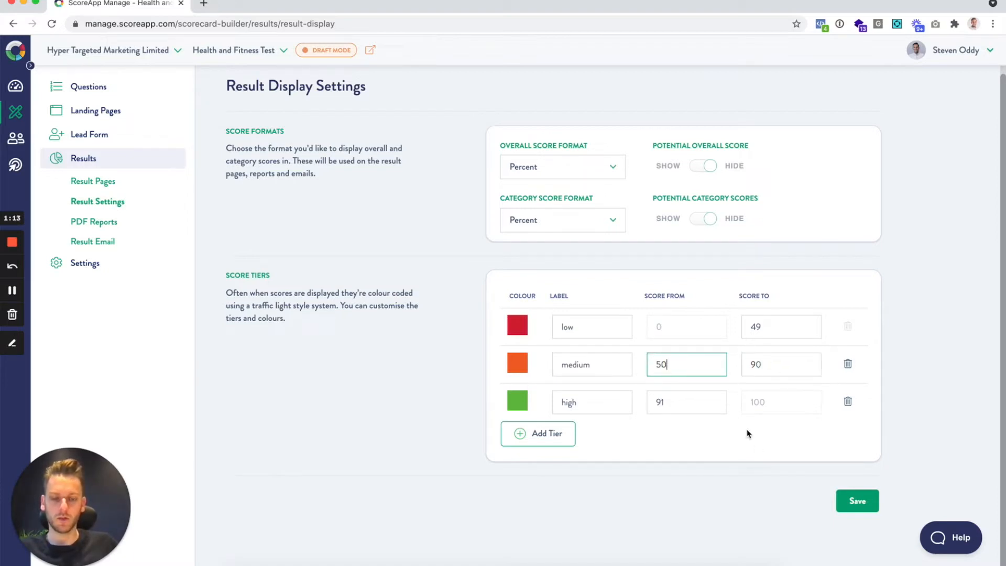
pyautogui.moveTo(708, 427)
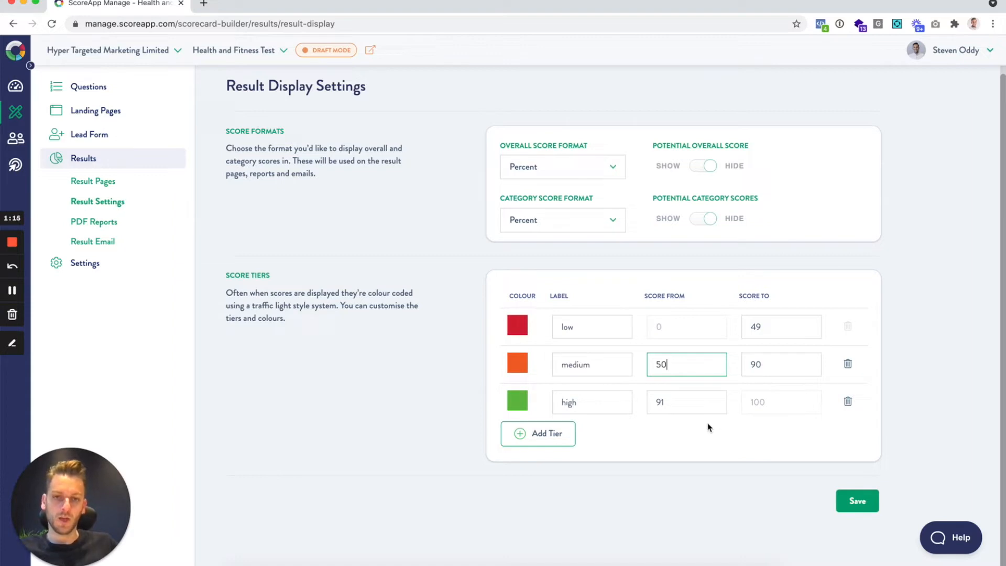
# - Add two new score tiers between medium and high
pyautogui.click(538, 433)
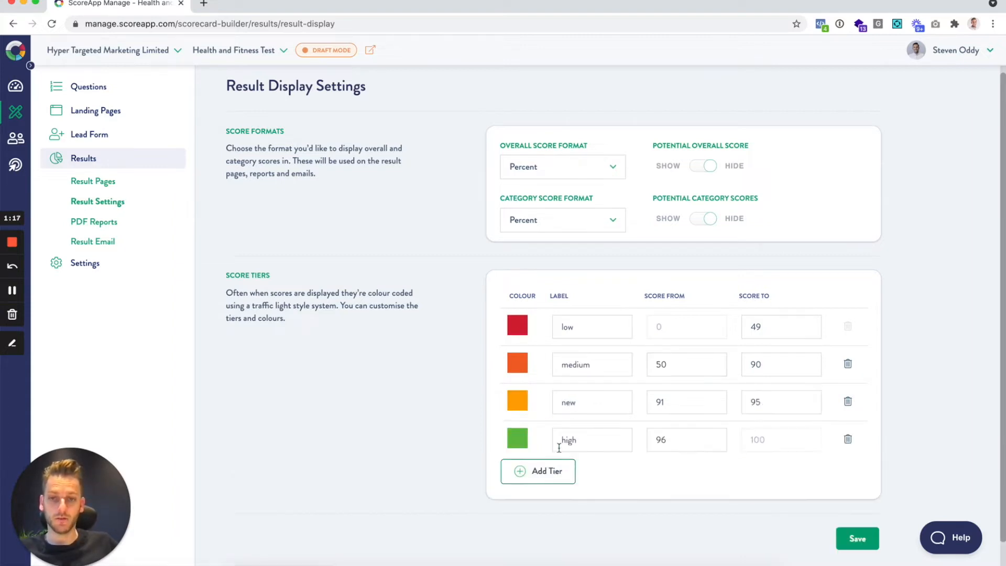
pyautogui.click(537, 472)
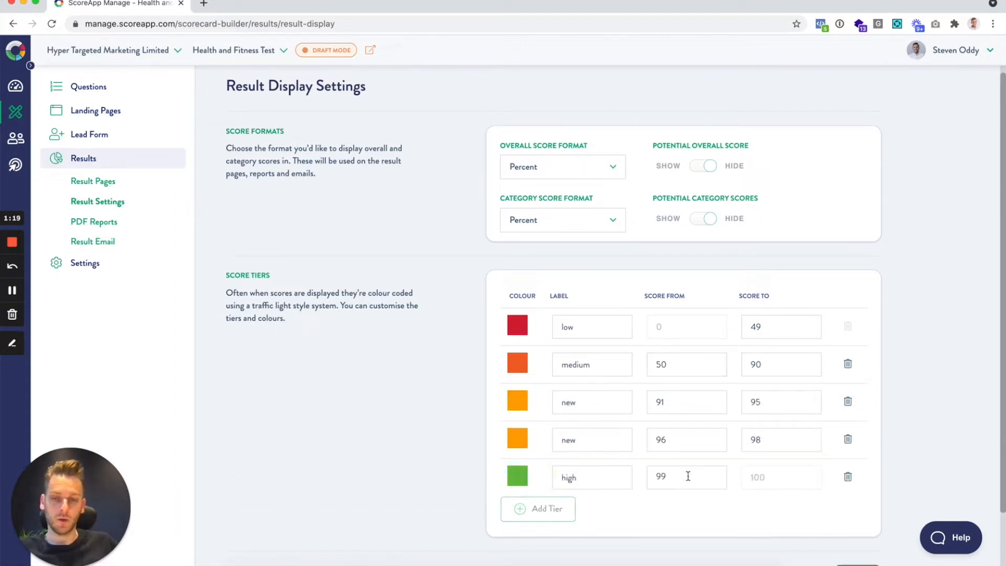
pyautogui.moveTo(537, 327)
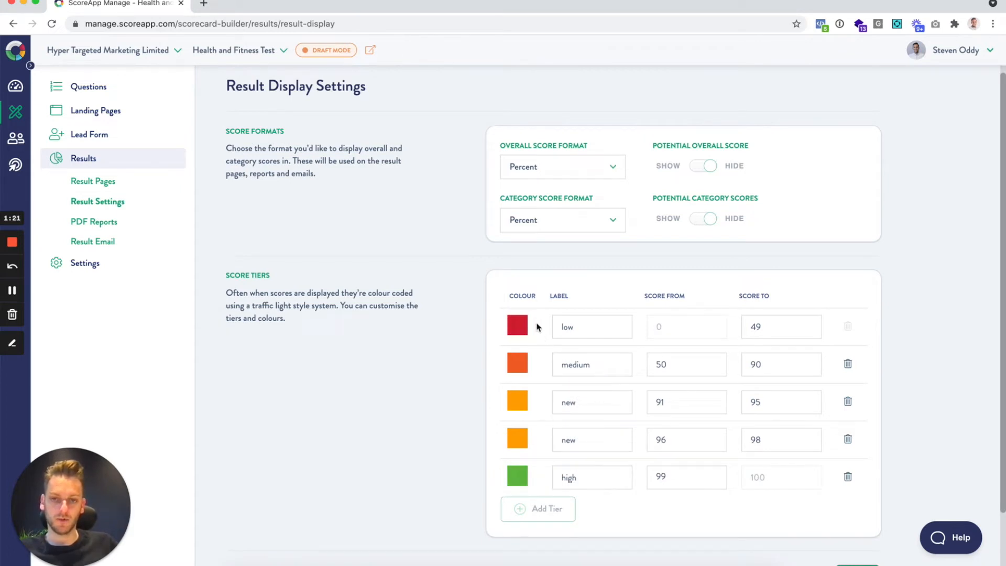
pyautogui.moveTo(527, 470)
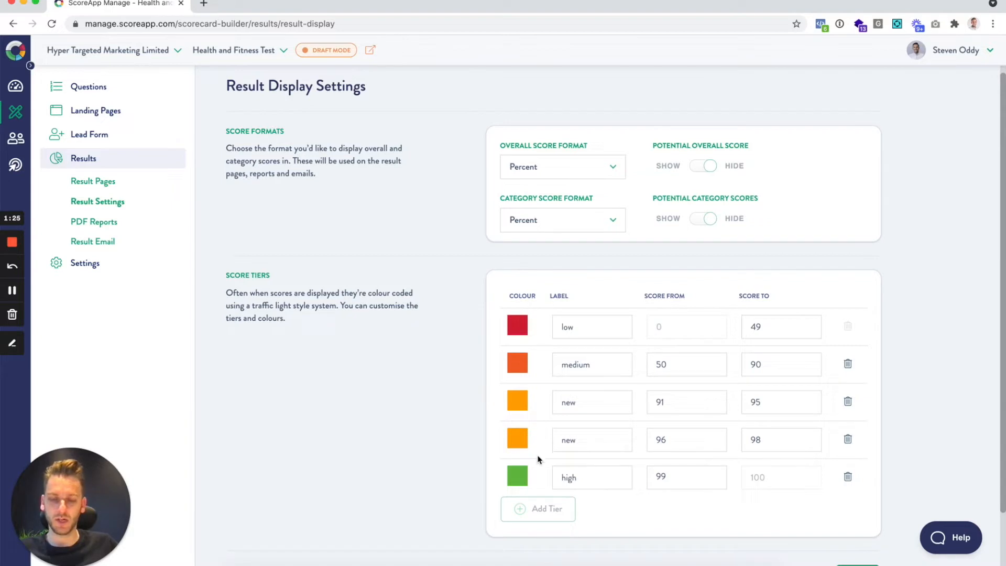
pyautogui.moveTo(603, 348)
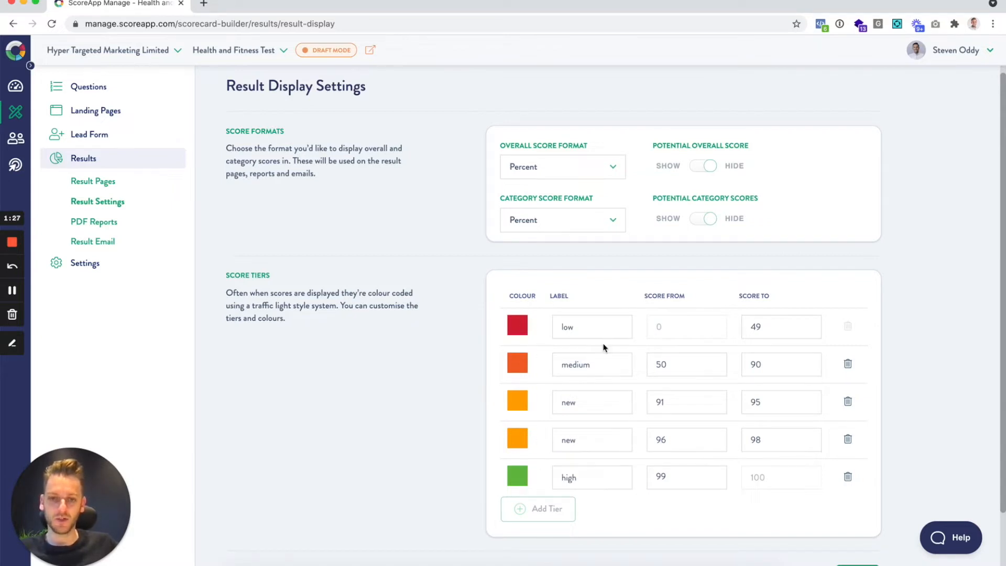
pyautogui.moveTo(620, 427)
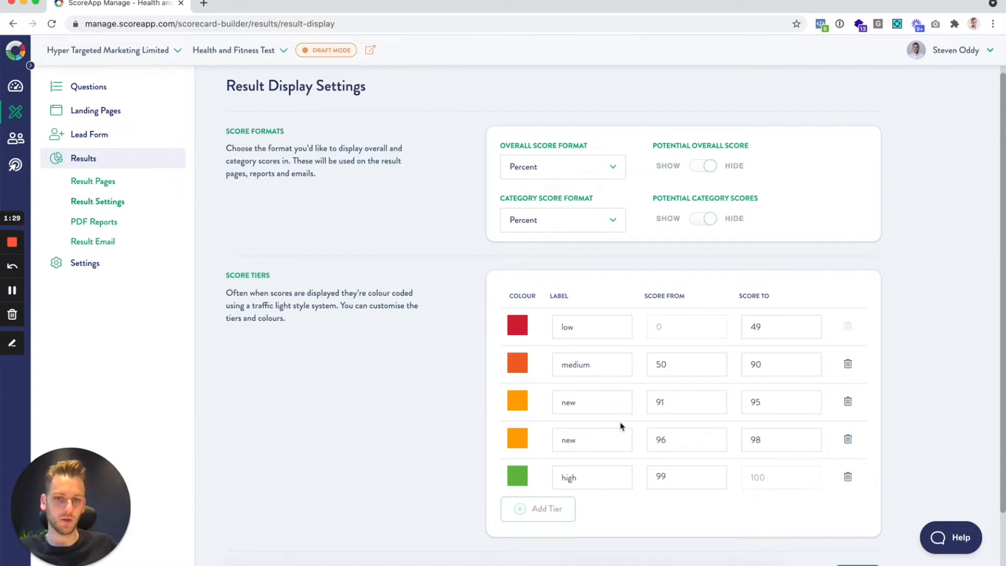
pyautogui.moveTo(649, 339)
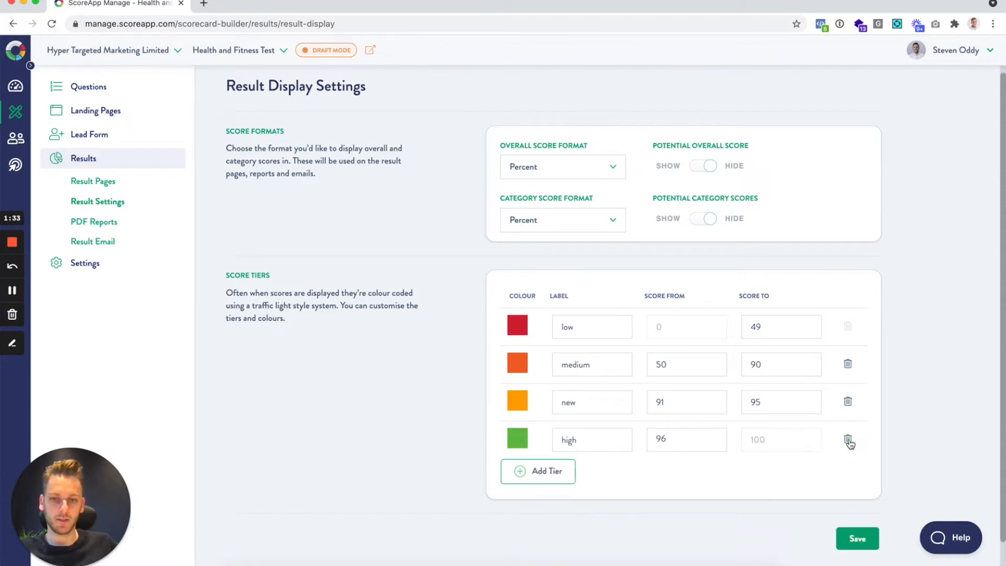
# - Relabel the new tier 'medium - high' and set medium to end at 80, medium - high at 90
pyautogui.doubleClick(591, 402)
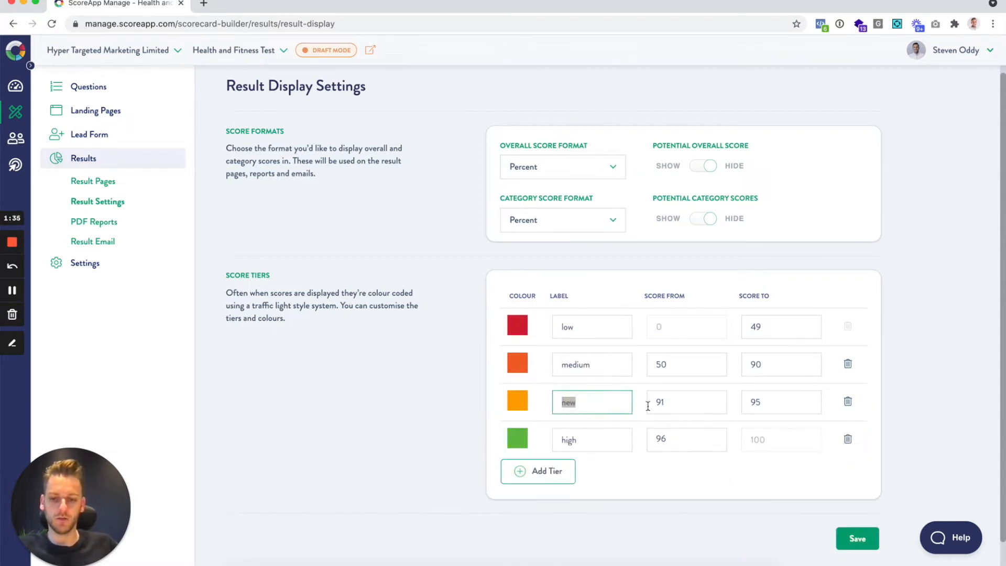
pyautogui.write('medium-')
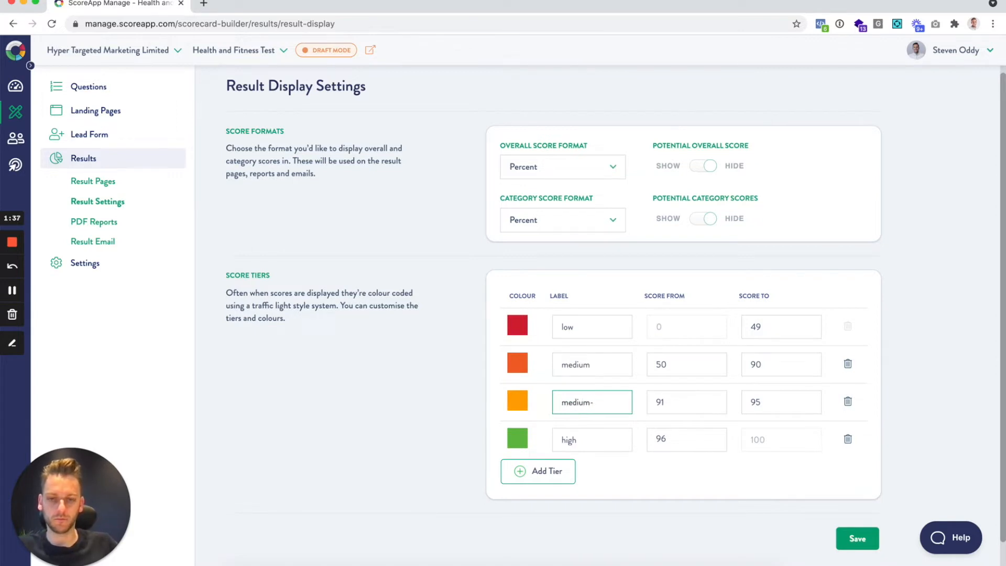
pyautogui.write('high')
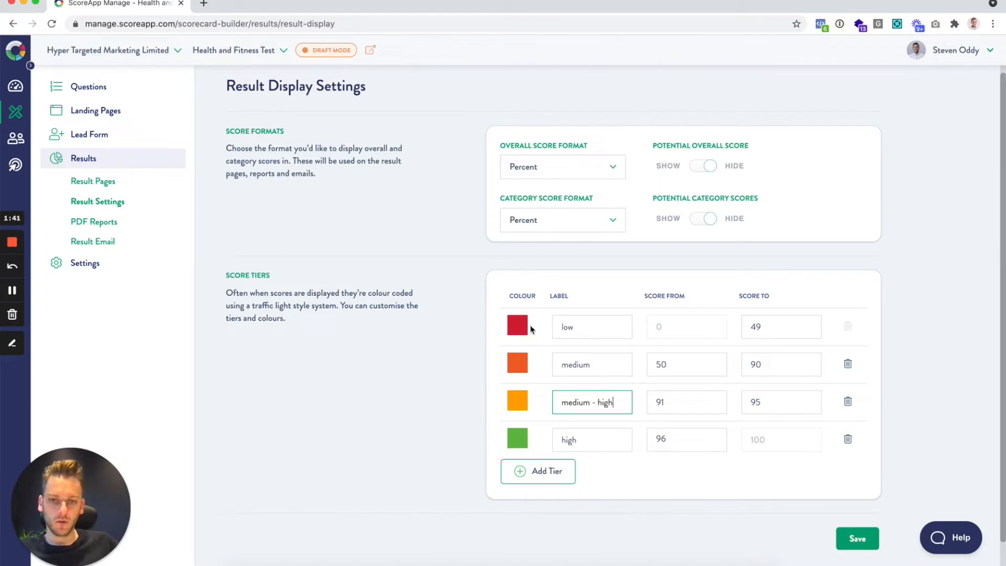
pyautogui.moveTo(794, 403)
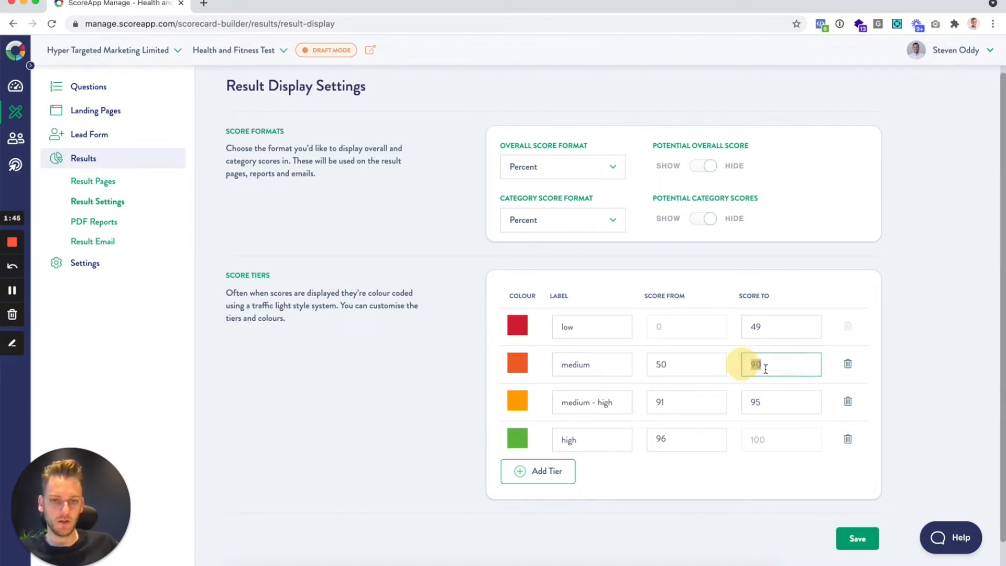
pyautogui.write('80')
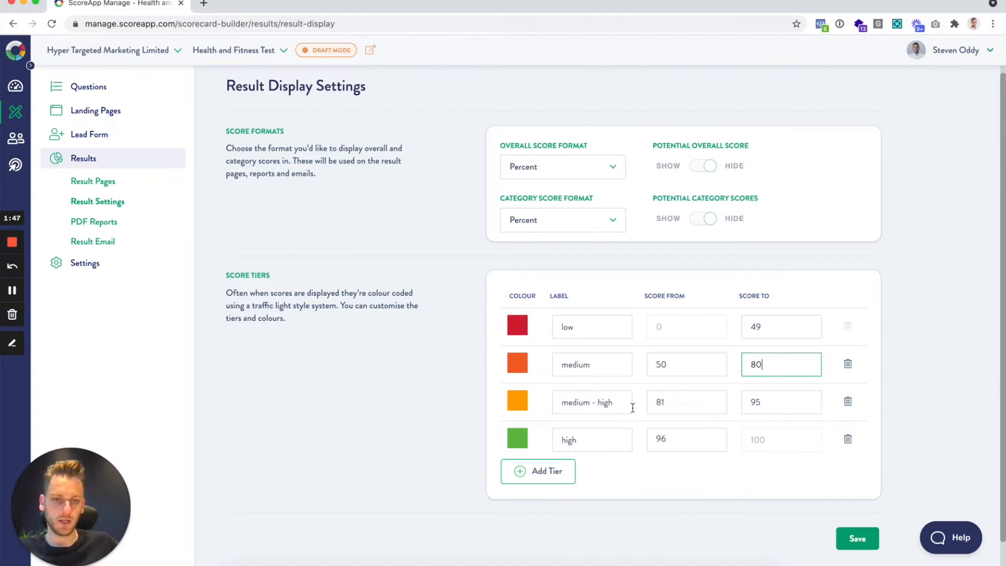
pyautogui.click(781, 403)
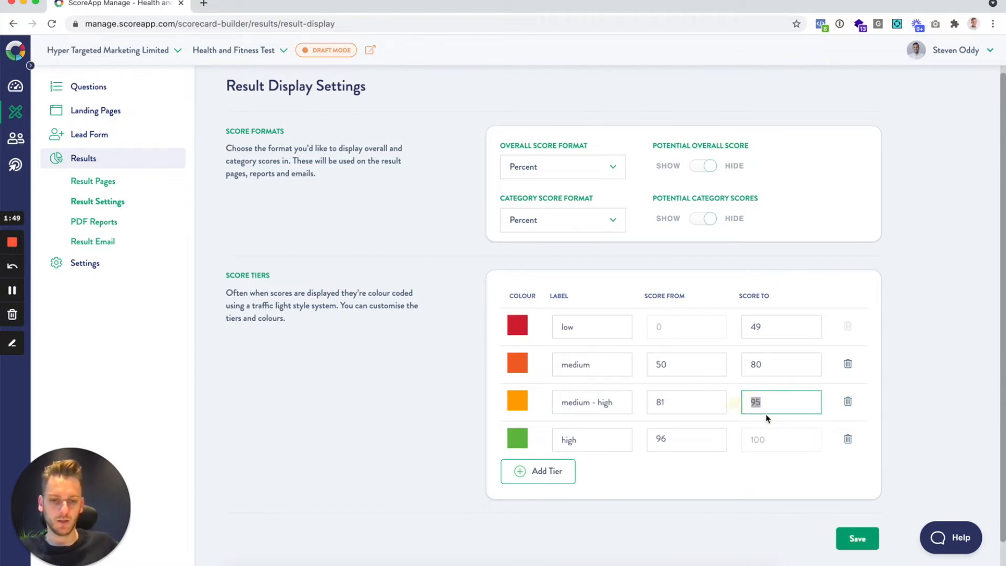
pyautogui.write('90')
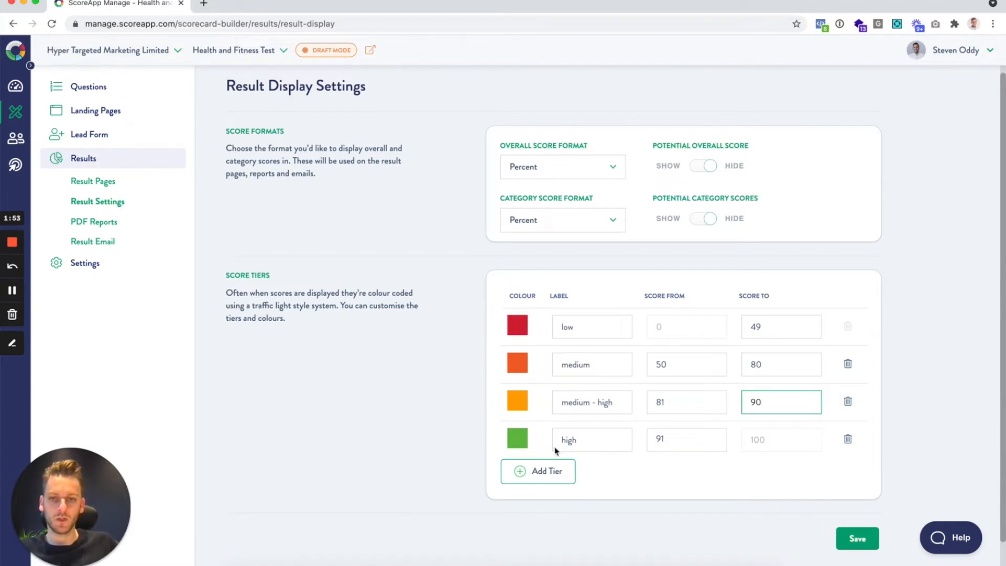
pyautogui.moveTo(665, 324)
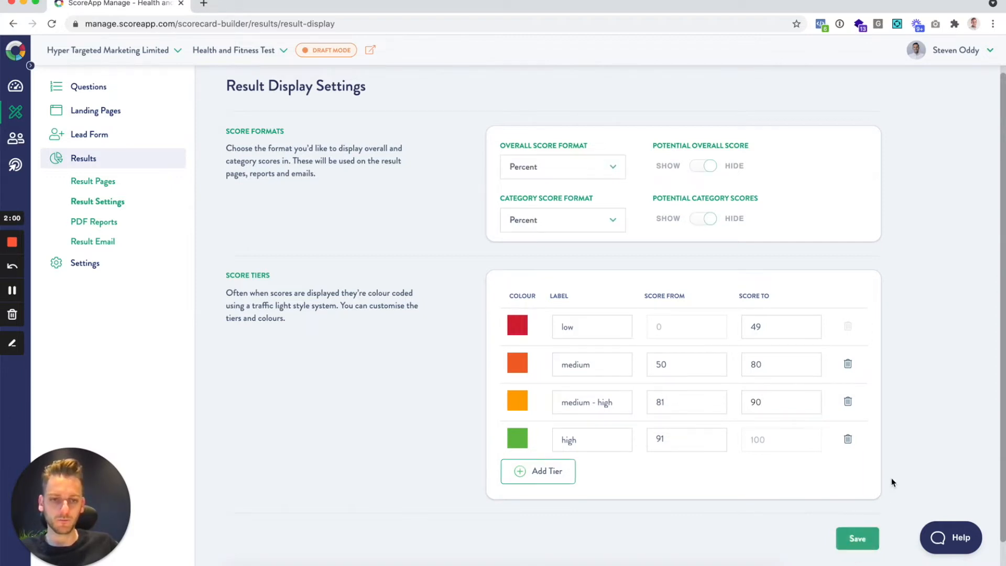
# - Save the updated score tiers and go to the Result Pages list
pyautogui.click(859, 539)
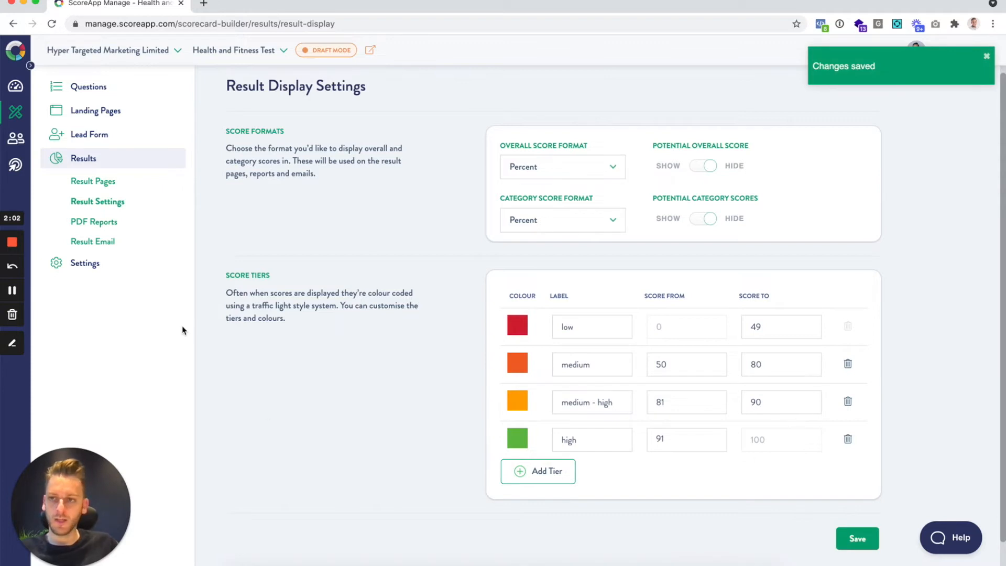
pyautogui.click(92, 184)
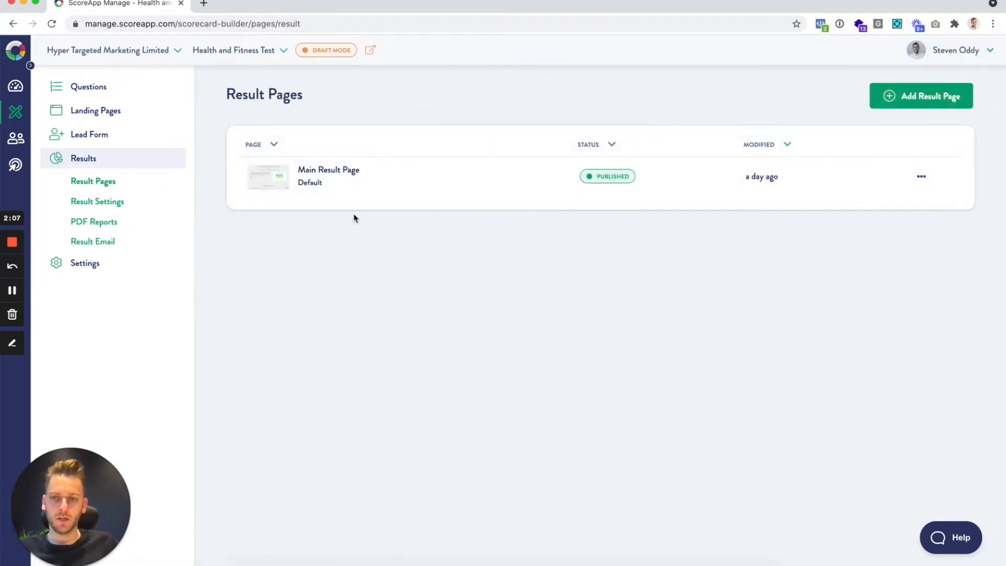
pyautogui.moveTo(499, 286)
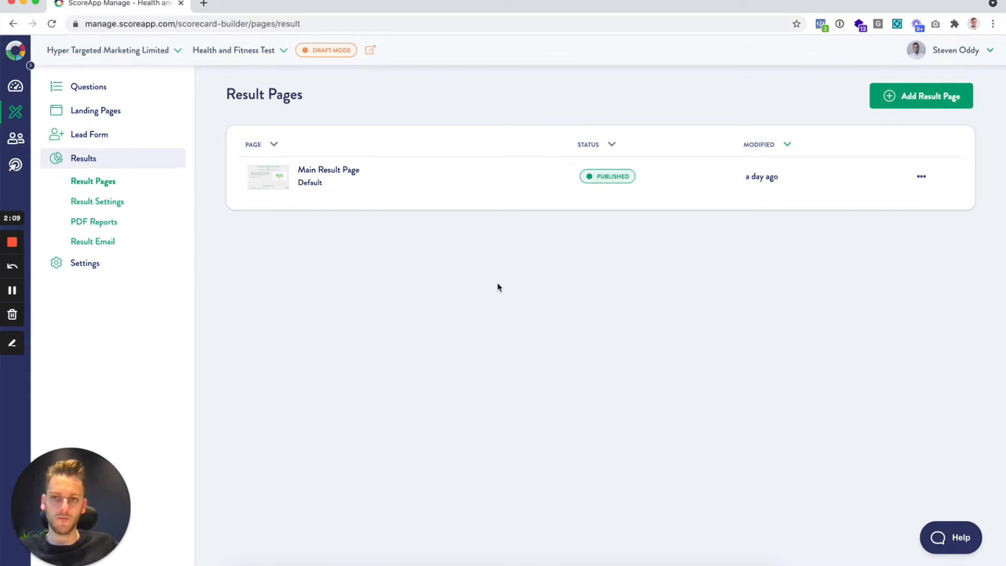
pyautogui.moveTo(520, 308)
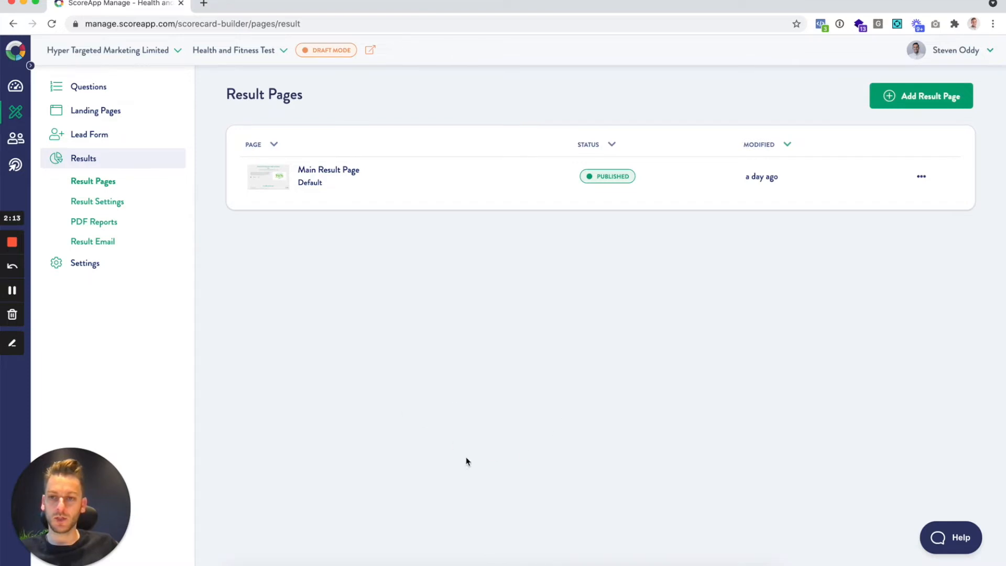
pyautogui.moveTo(679, 322)
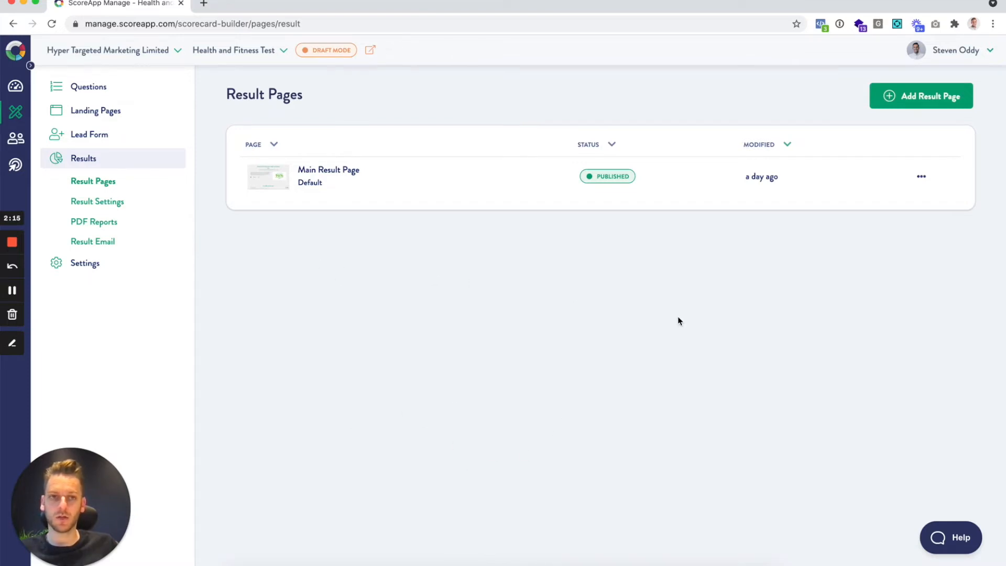
pyautogui.moveTo(657, 419)
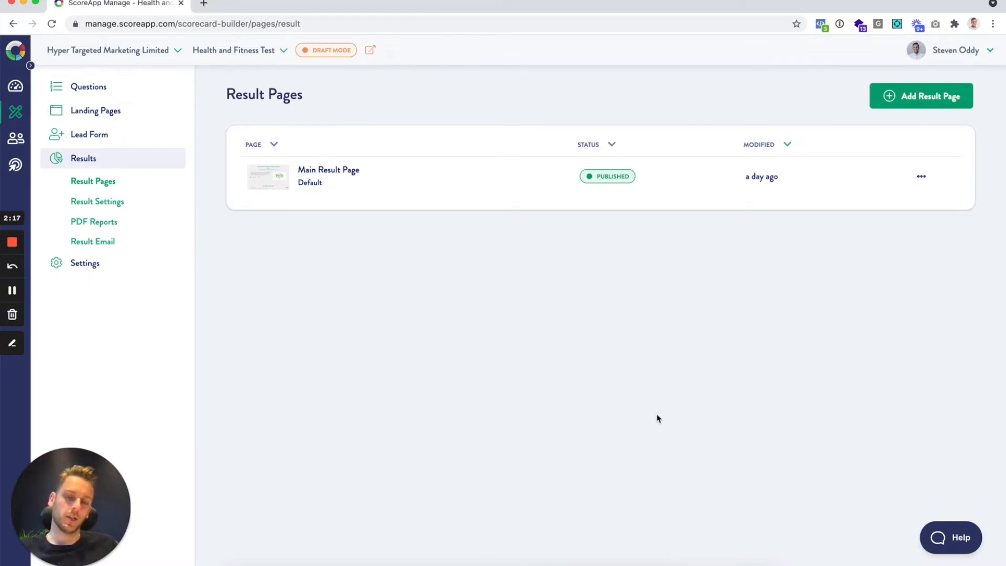
pyautogui.moveTo(378, 304)
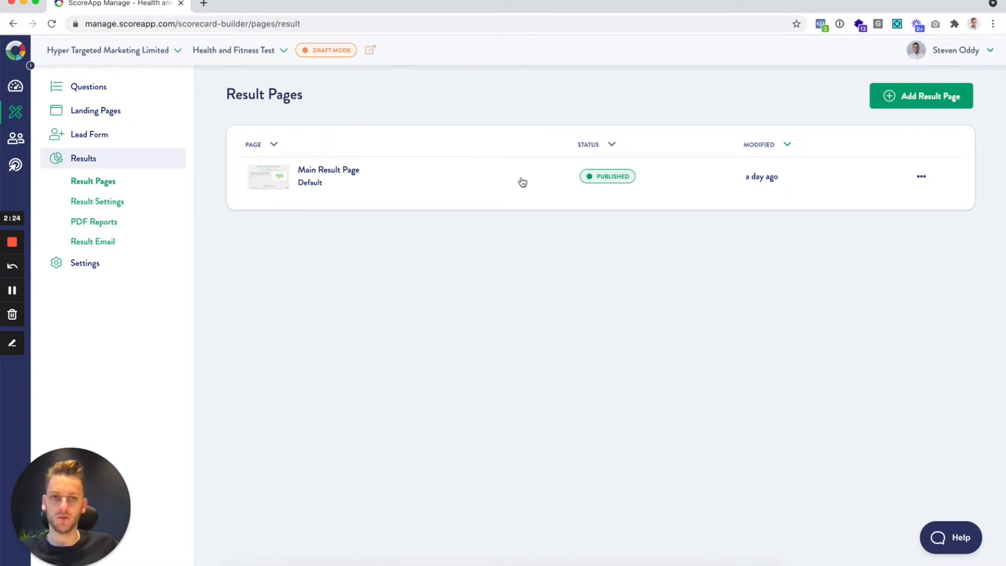
pyautogui.moveTo(595, 204)
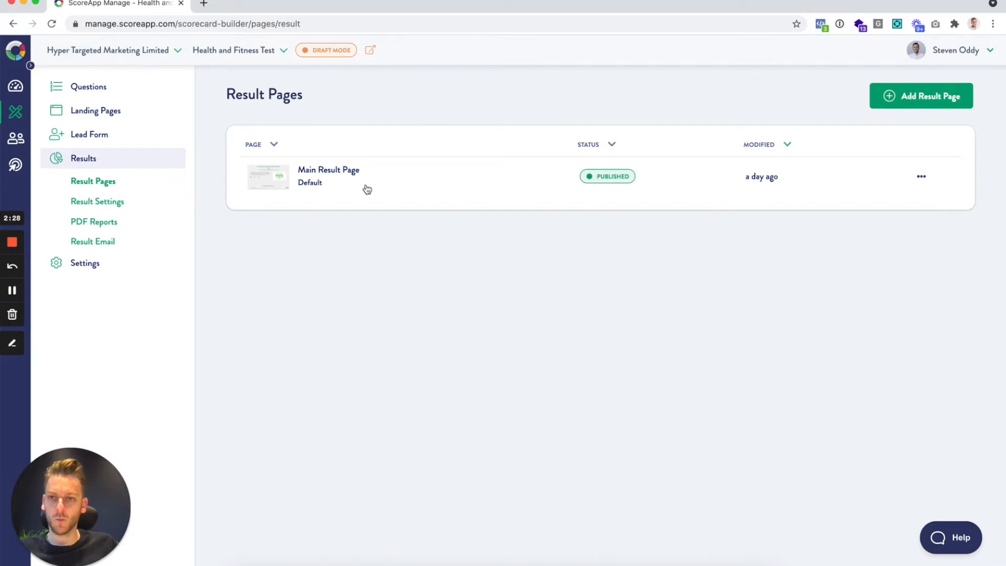
pyautogui.moveTo(385, 174)
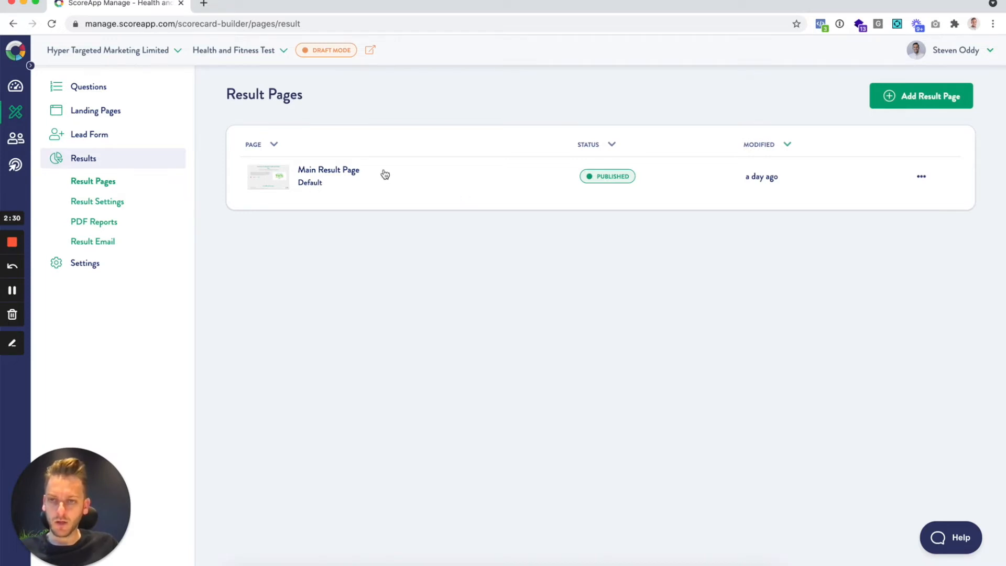
pyautogui.moveTo(510, 193)
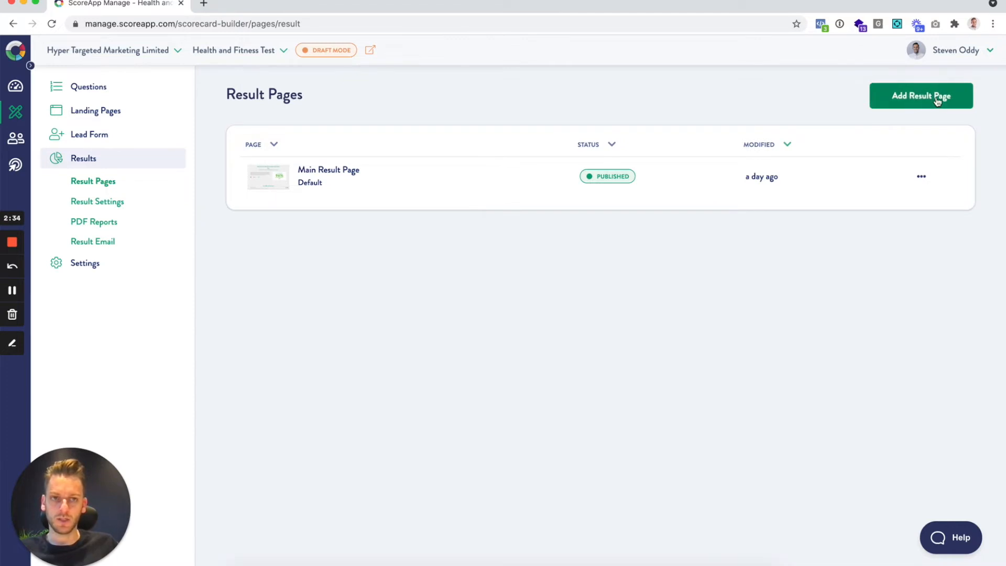
pyautogui.moveTo(890, 289)
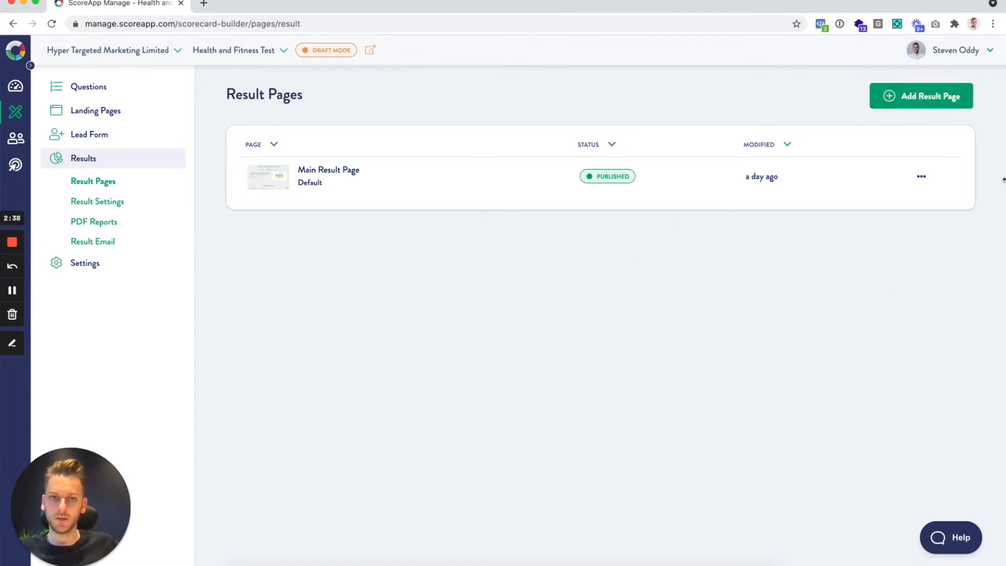
# - Open the Main Result Page in the page builder
pyautogui.click(328, 170)
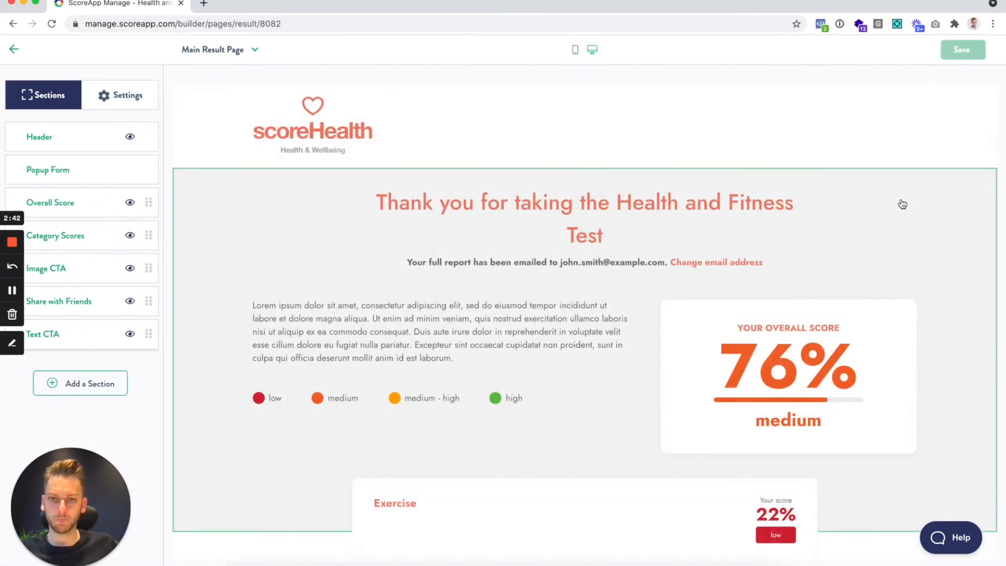
# - Select the Overall Score section to show its title, subtitle and description settings
pyautogui.scroll(-3)
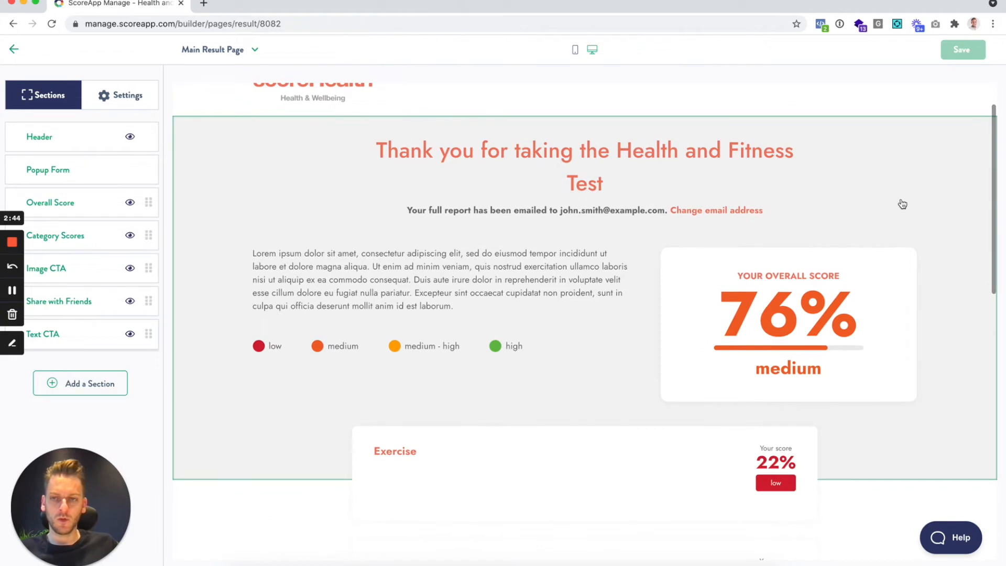
pyautogui.moveTo(329, 342)
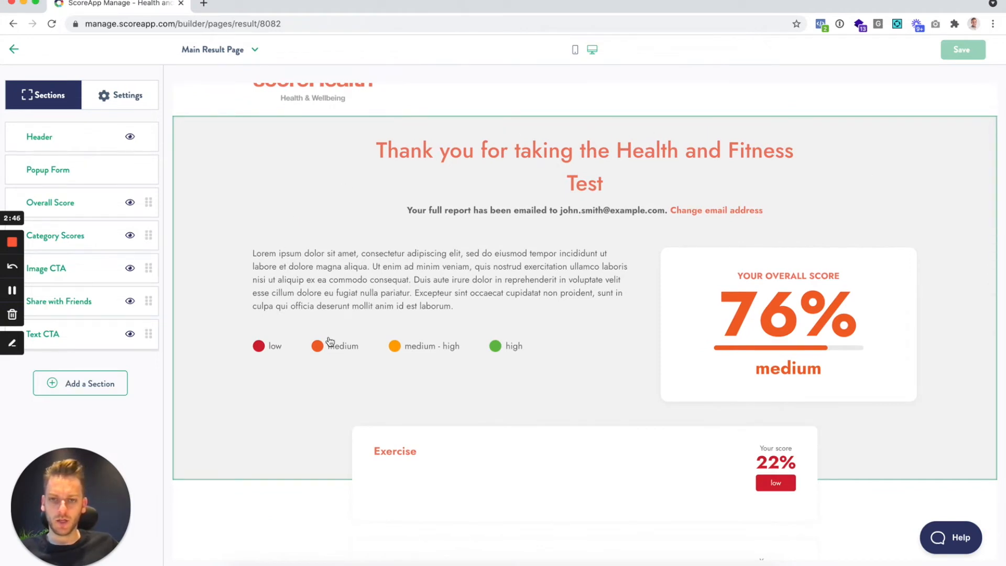
pyautogui.moveTo(788, 228)
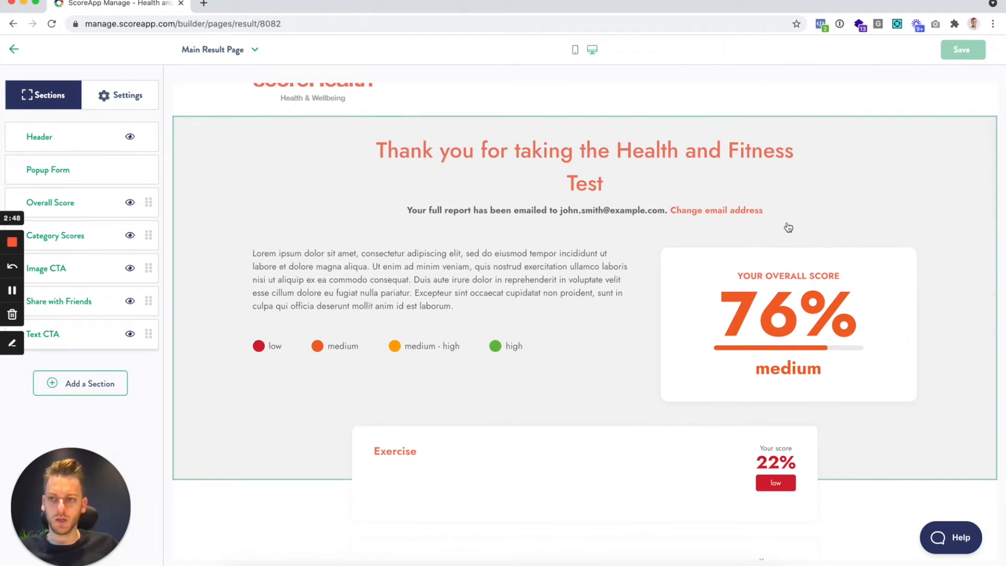
pyautogui.moveTo(853, 314)
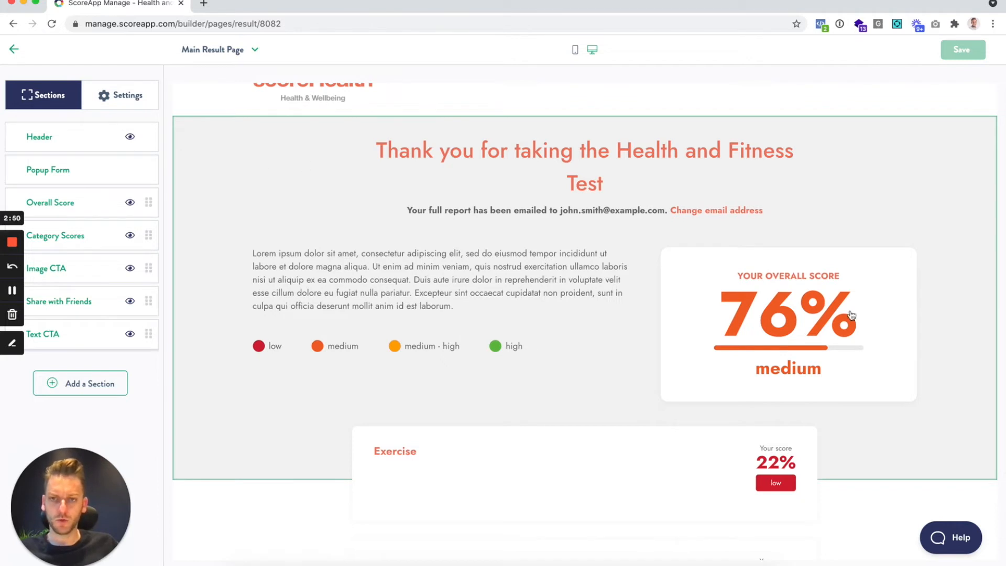
pyautogui.moveTo(645, 315)
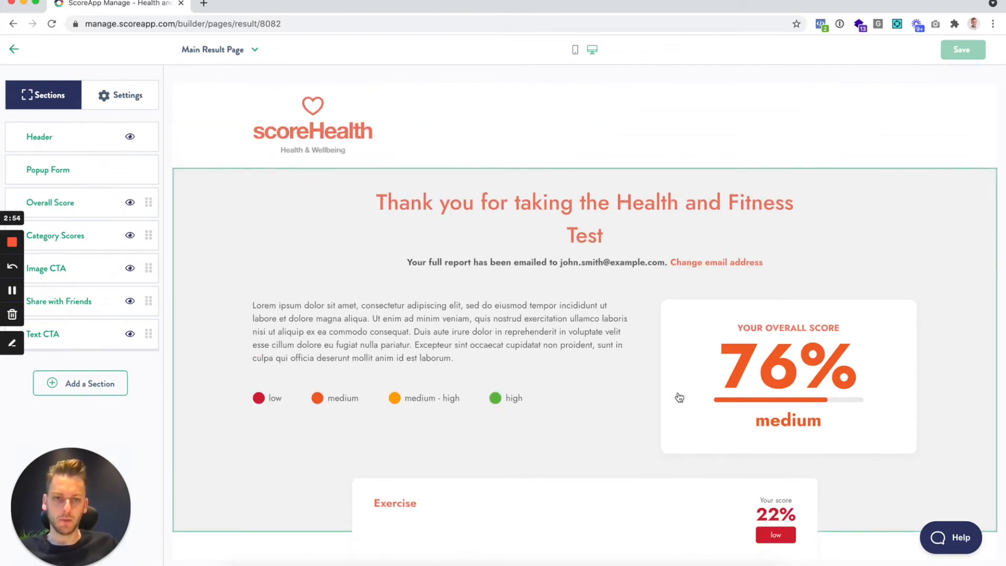
pyautogui.scroll(-3)
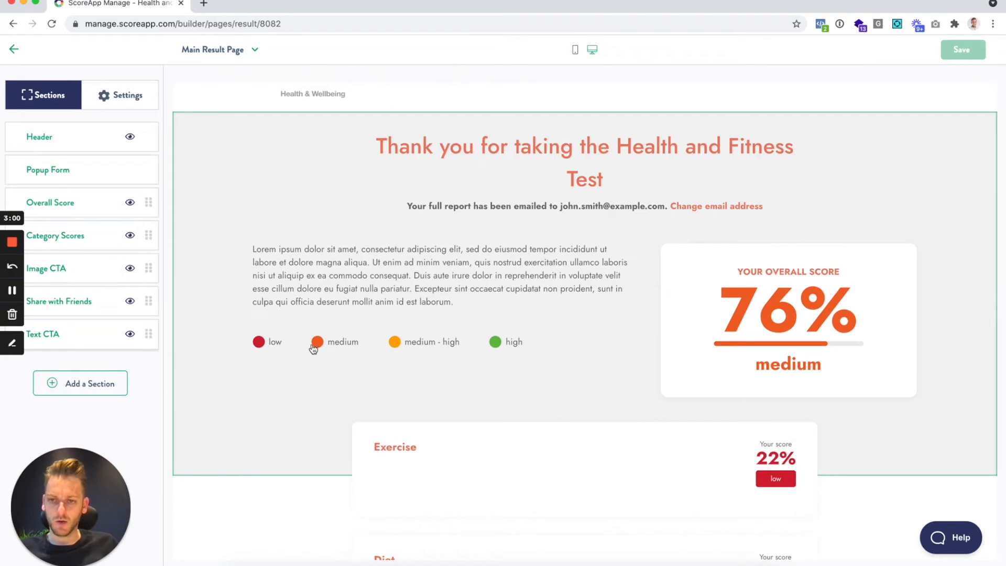
pyautogui.moveTo(425, 352)
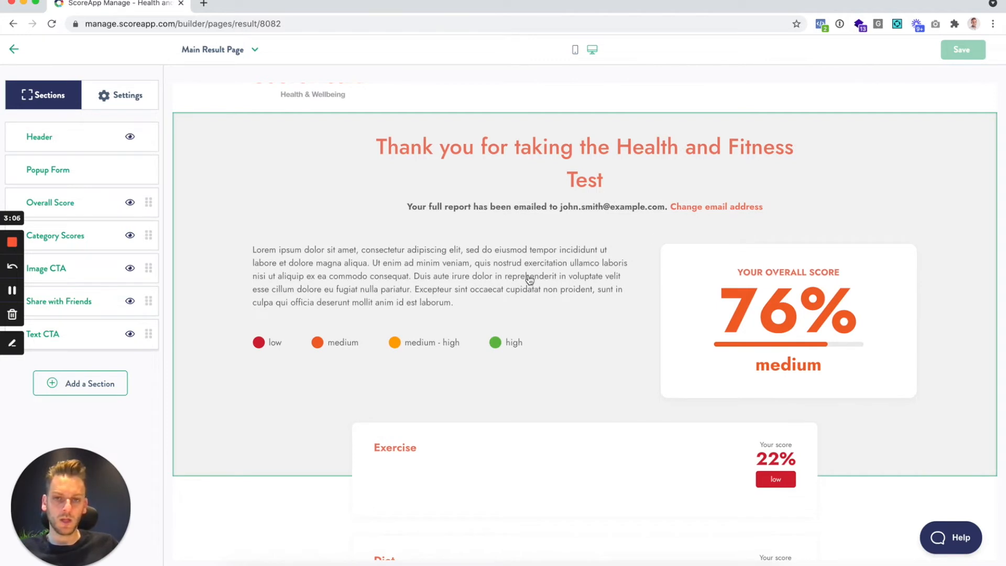
pyautogui.click(50, 202)
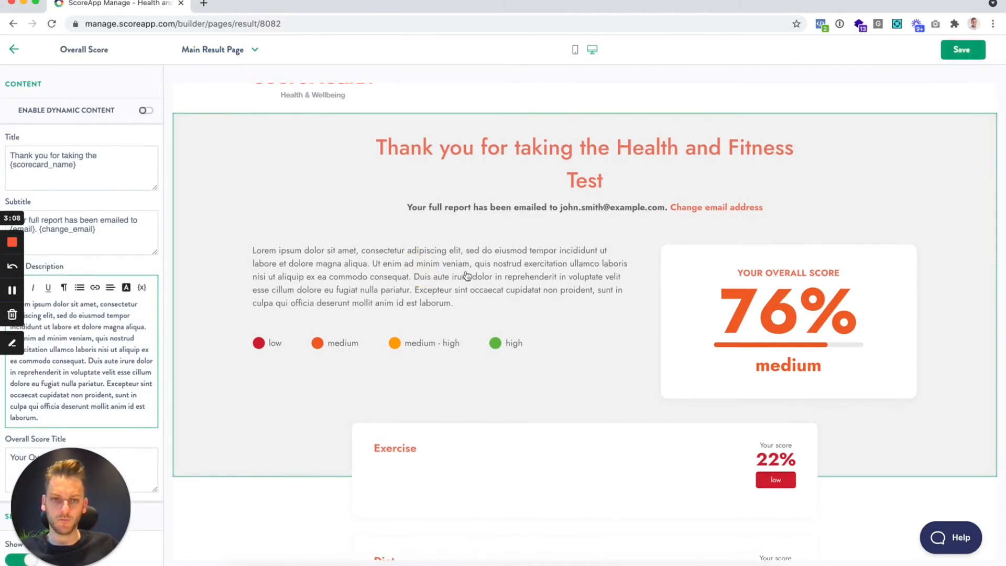
pyautogui.moveTo(814, 292)
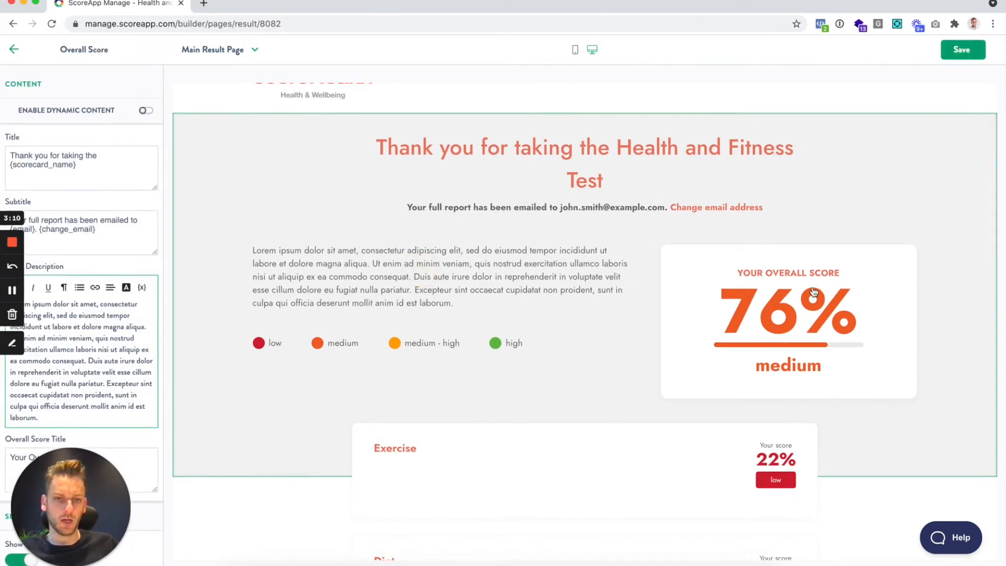
pyautogui.click(105, 238)
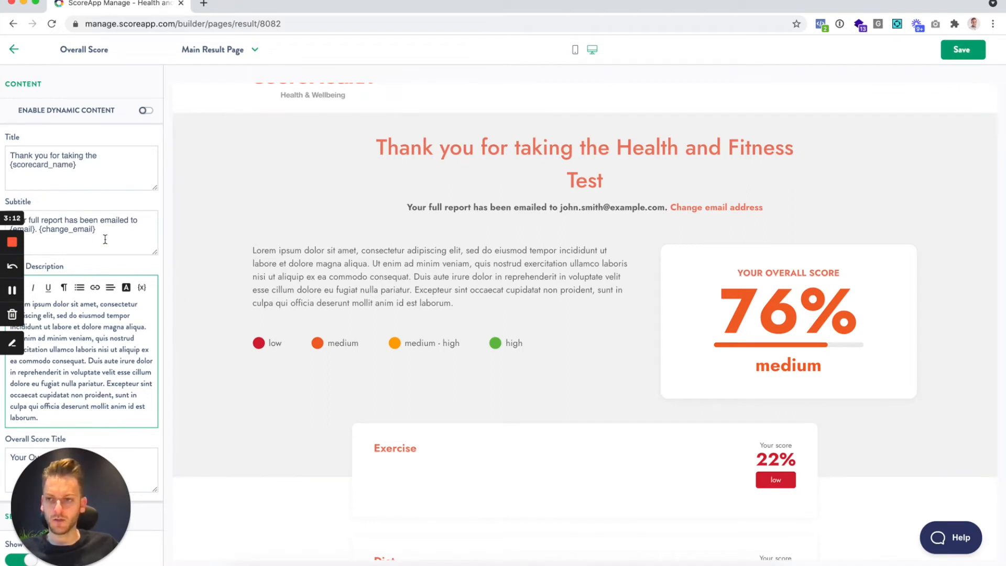
pyautogui.scroll(-3)
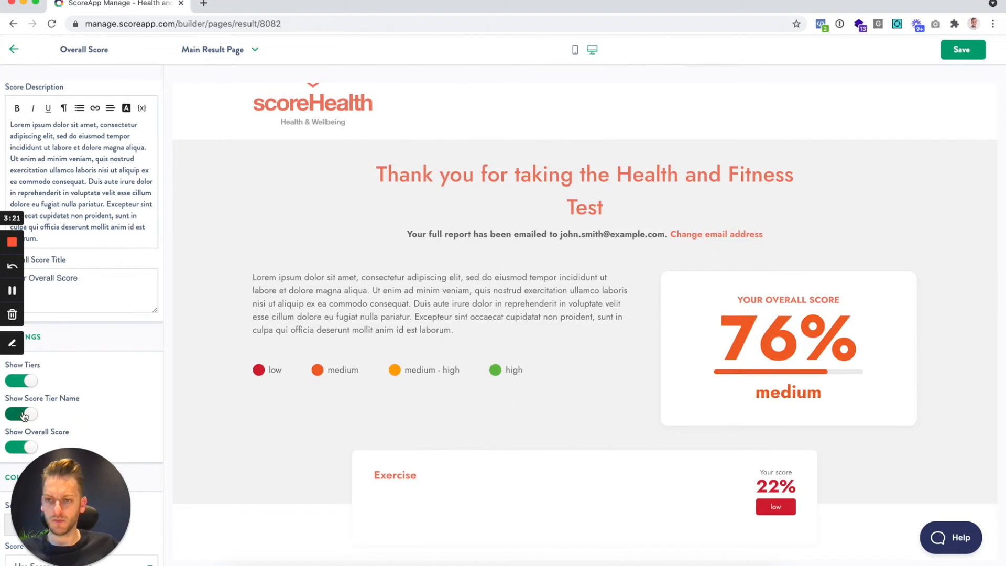
pyautogui.click(21, 447)
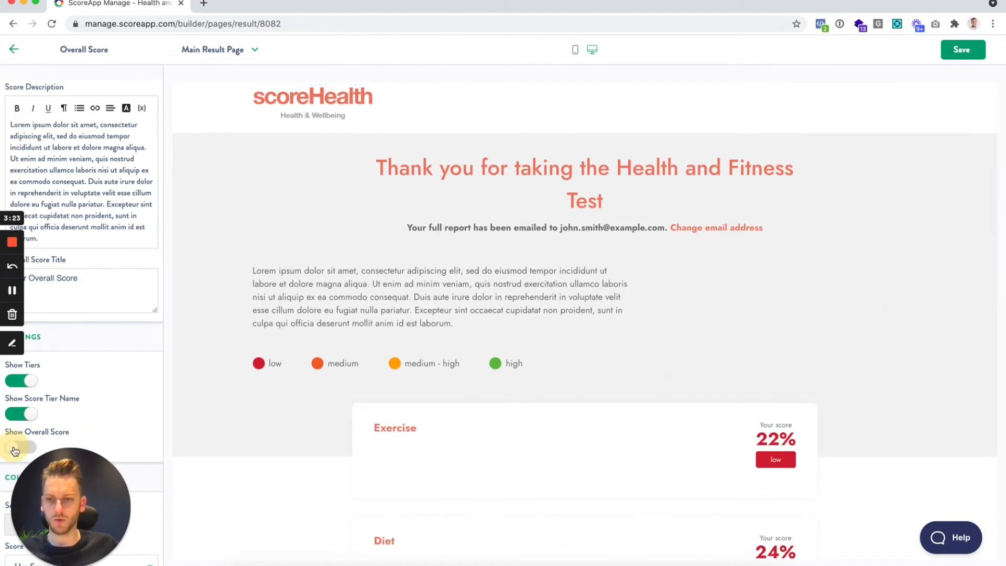
pyautogui.click(21, 449)
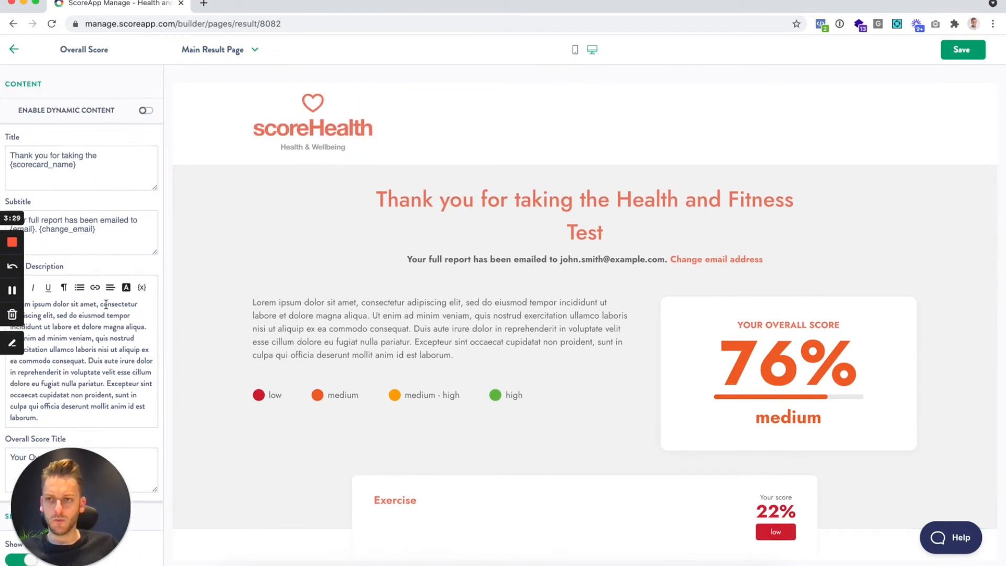
pyautogui.moveTo(118, 116)
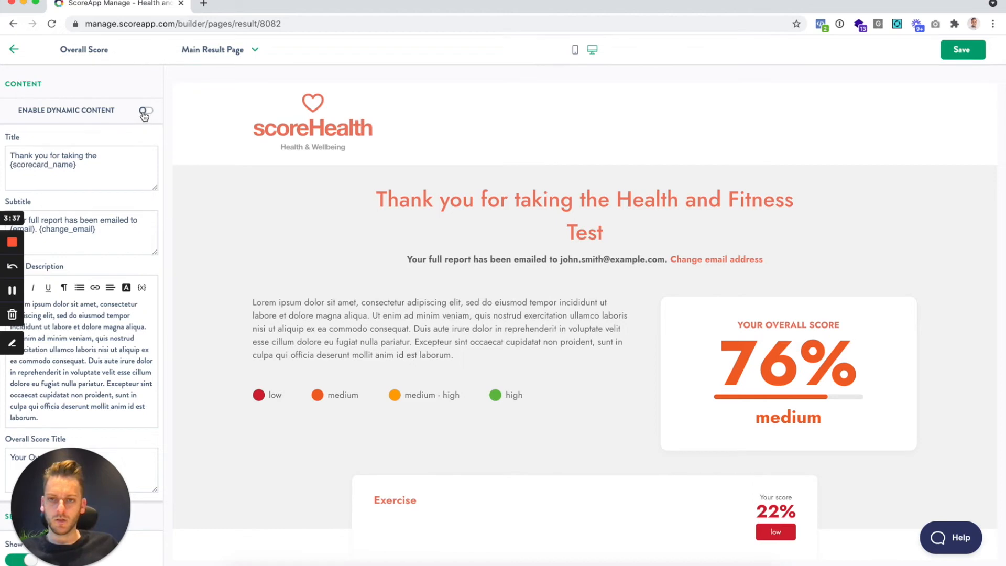
# - Switch on Enable Dynamic Content for the Overall Score section, prompting a confirmation
pyautogui.click(146, 111)
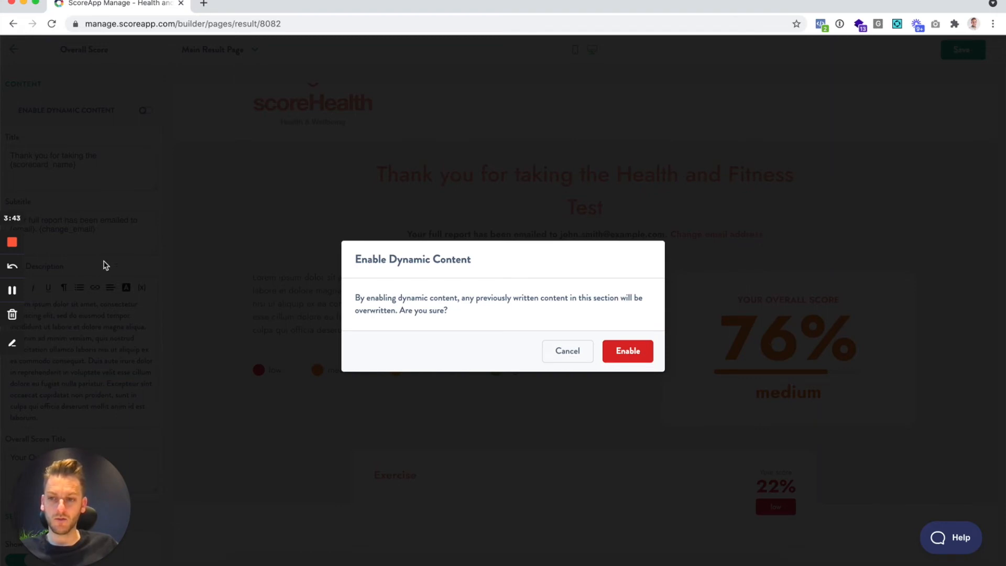
pyautogui.moveTo(130, 255)
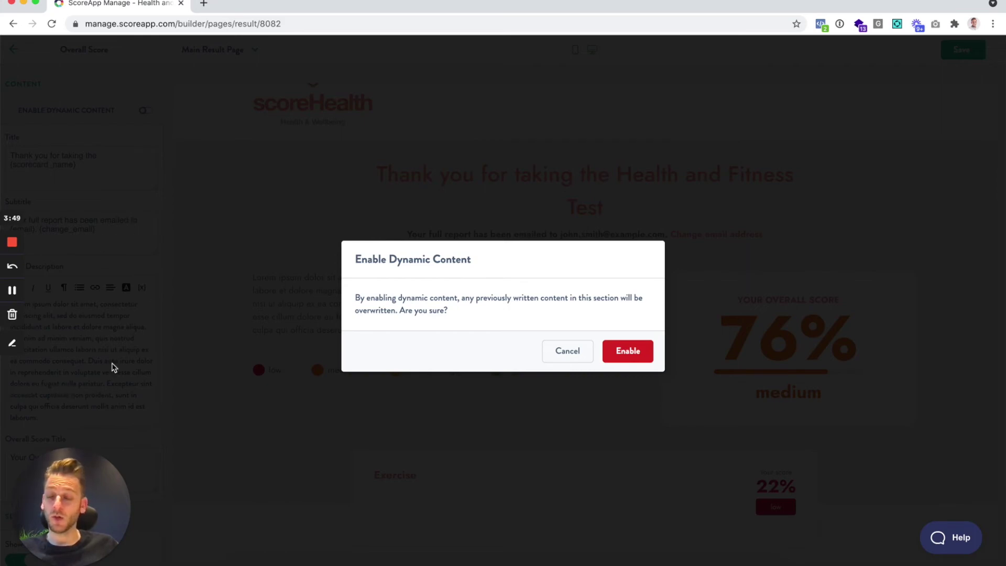
# - Confirm enabling dynamic content, preview the Medium and Medium - High versions, then return to Low
pyautogui.click(628, 351)
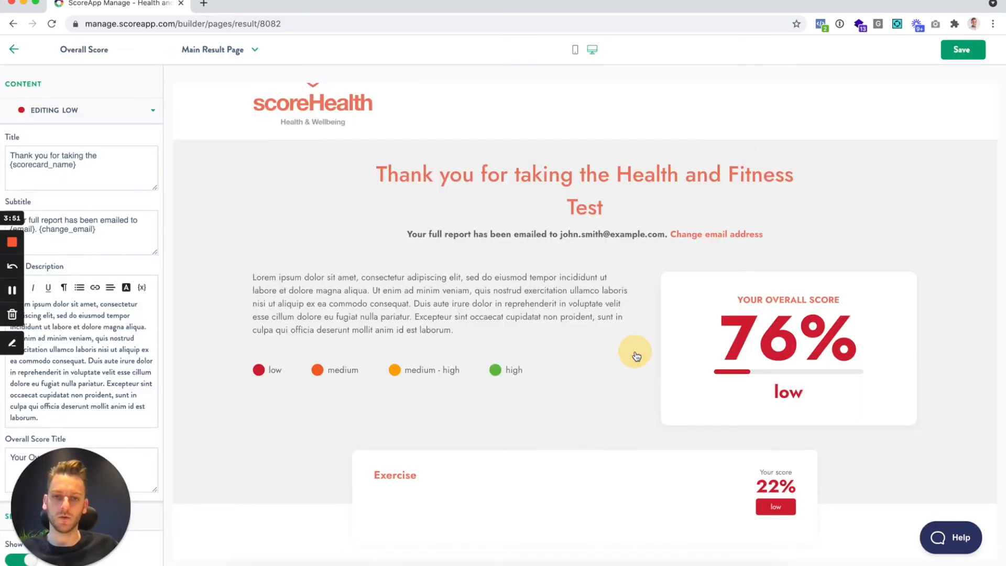
pyautogui.click(153, 110)
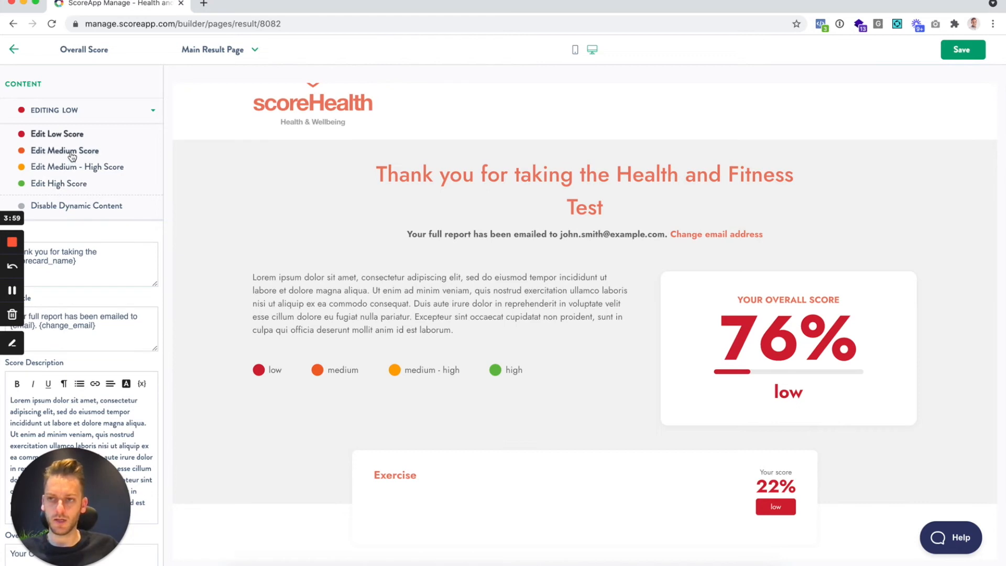
pyautogui.click(65, 151)
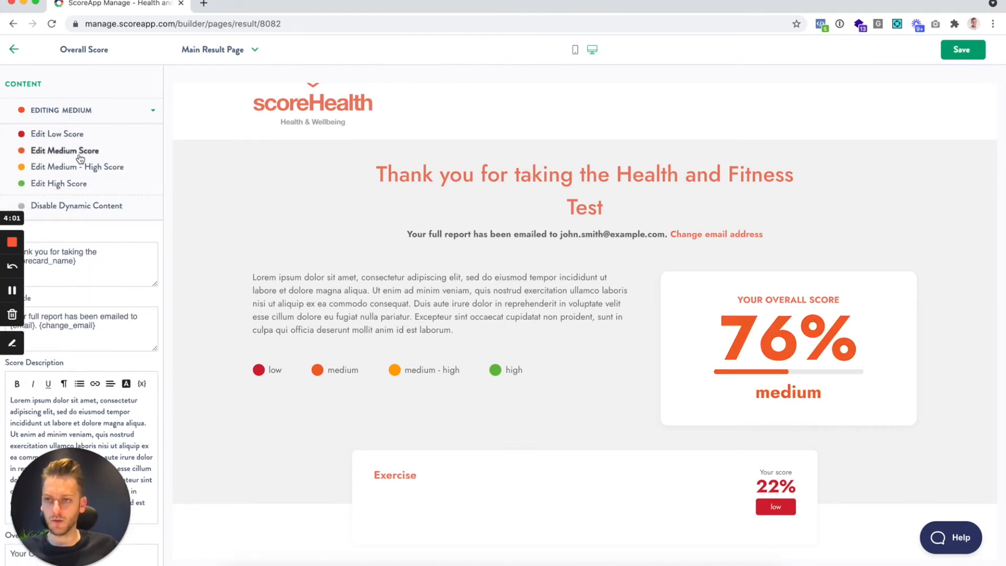
pyautogui.click(77, 167)
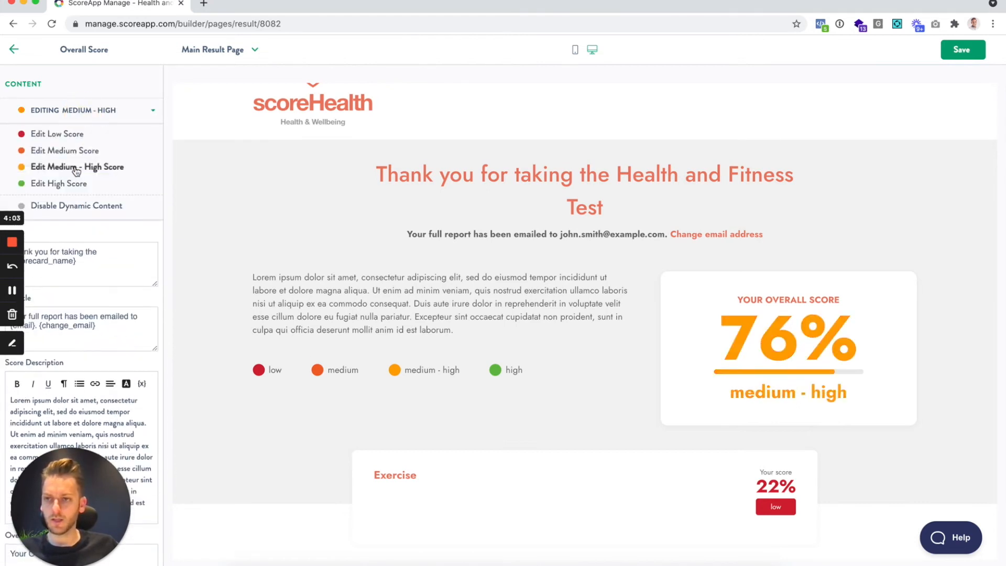
pyautogui.click(59, 183)
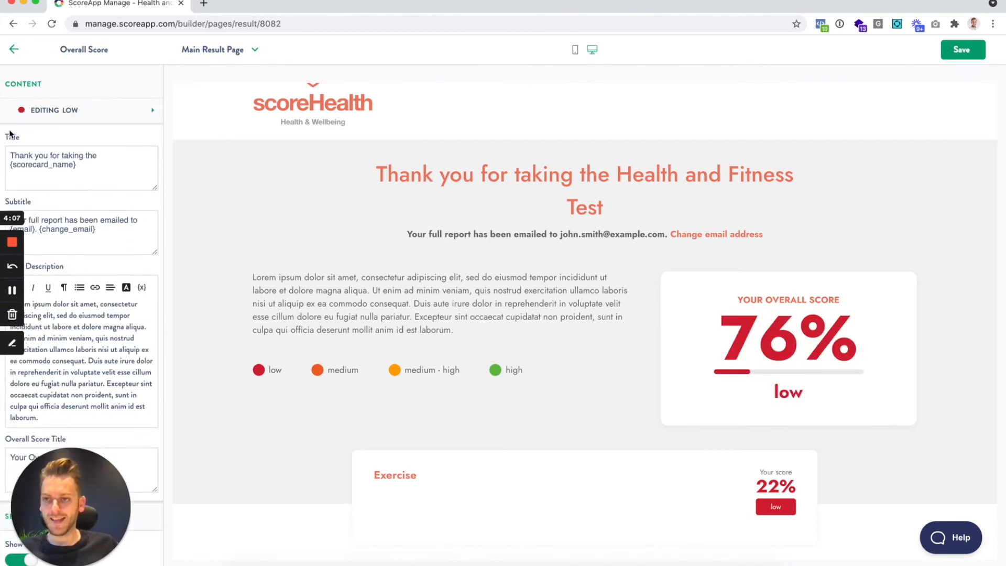
pyautogui.scroll(-3)
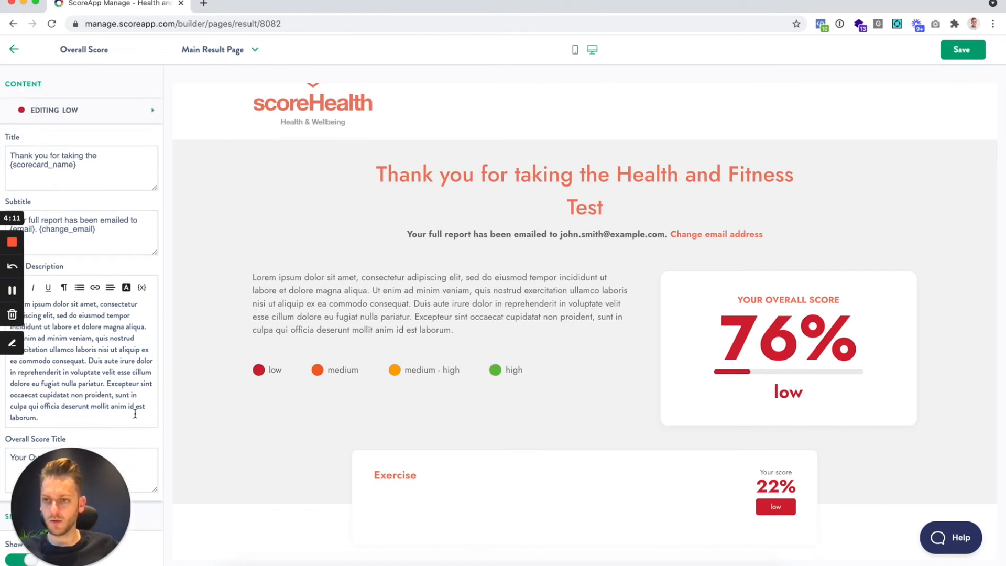
pyautogui.scroll(-3)
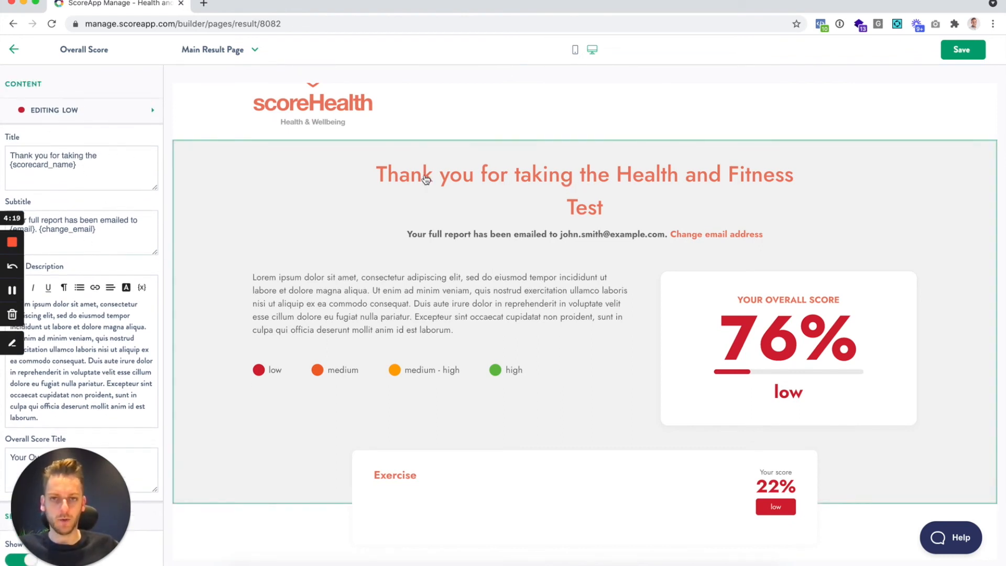
# - Append ', you scored low' to the low-tier Overall Score title
pyautogui.click(98, 155)
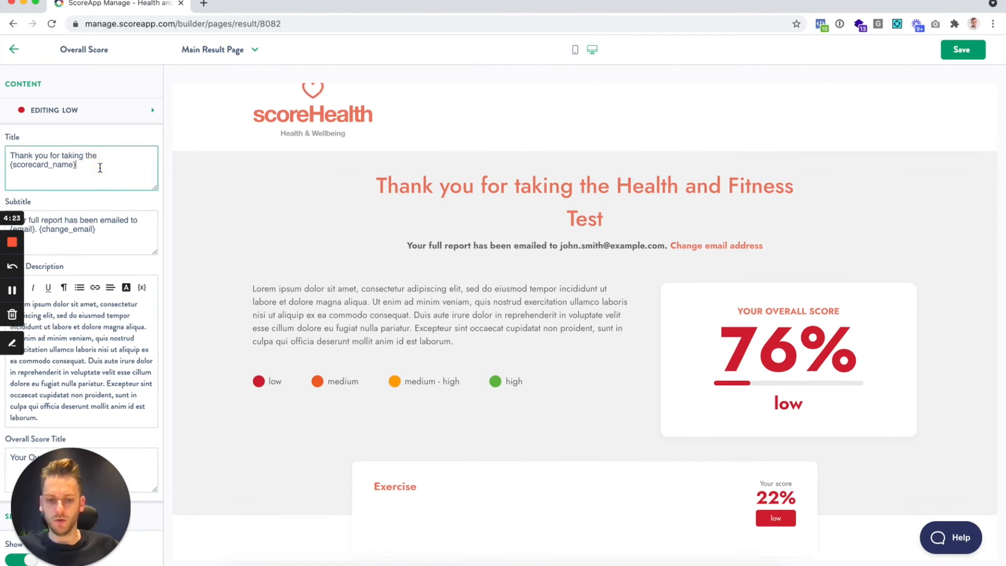
pyautogui.write(', you s')
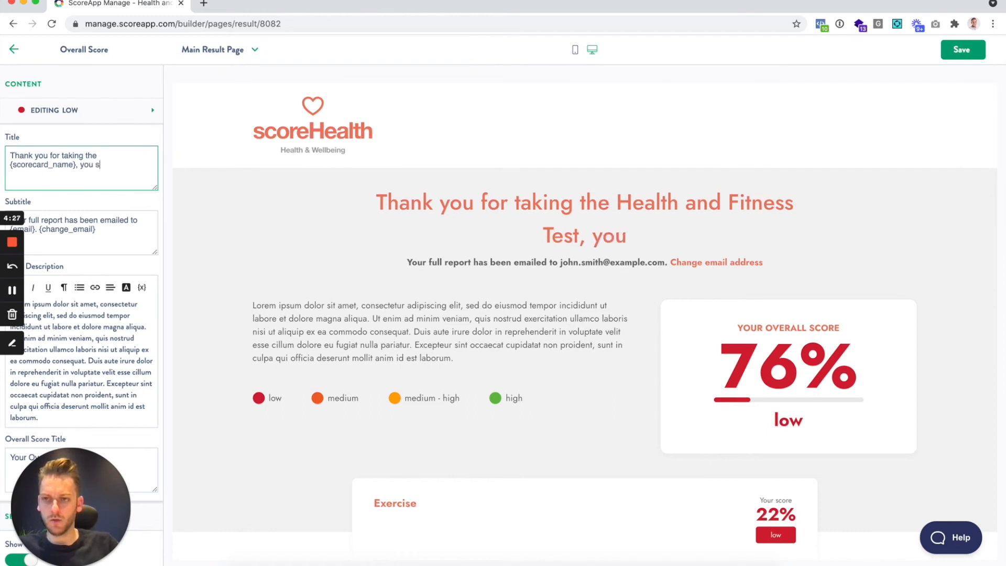
pyautogui.write('cored low')
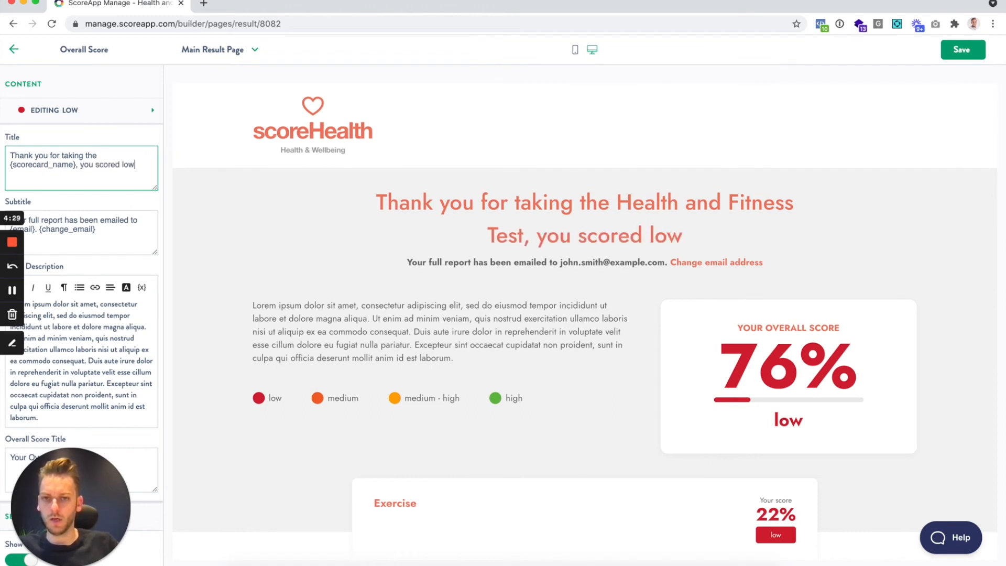
# - Switch to the medium tier and end its title with ', you scored medium'
pyautogui.click(84, 110)
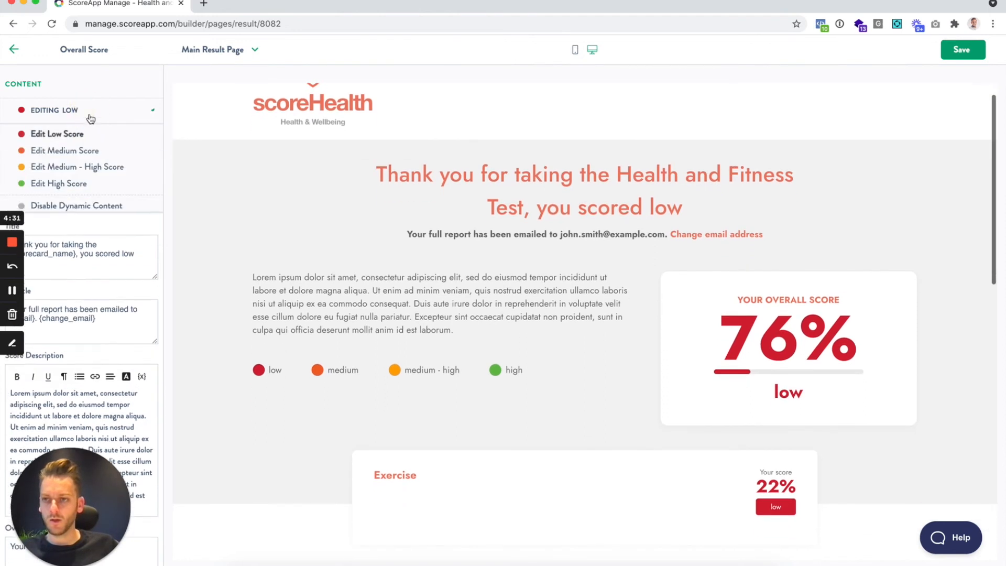
pyautogui.click(65, 150)
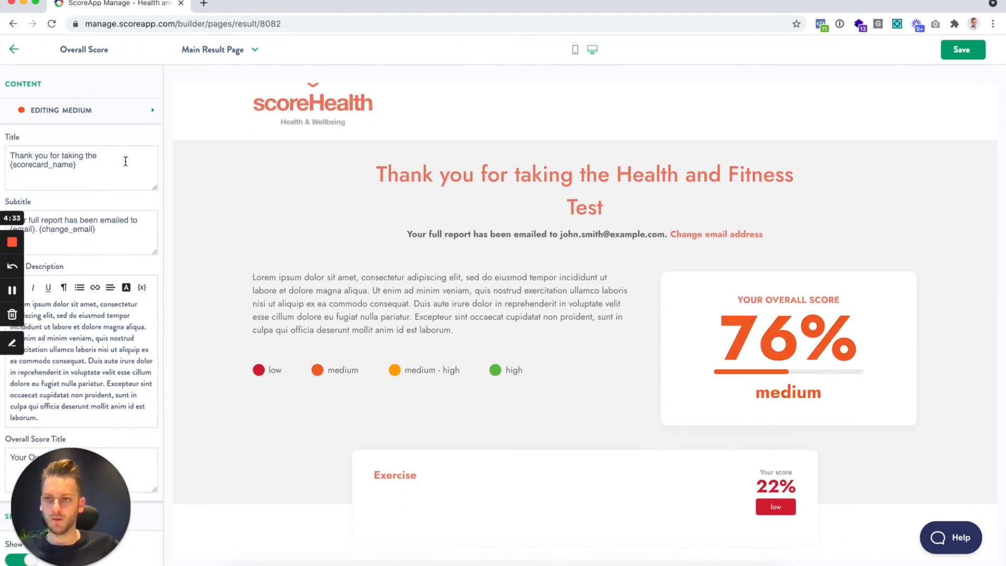
pyautogui.write(', you scored low')
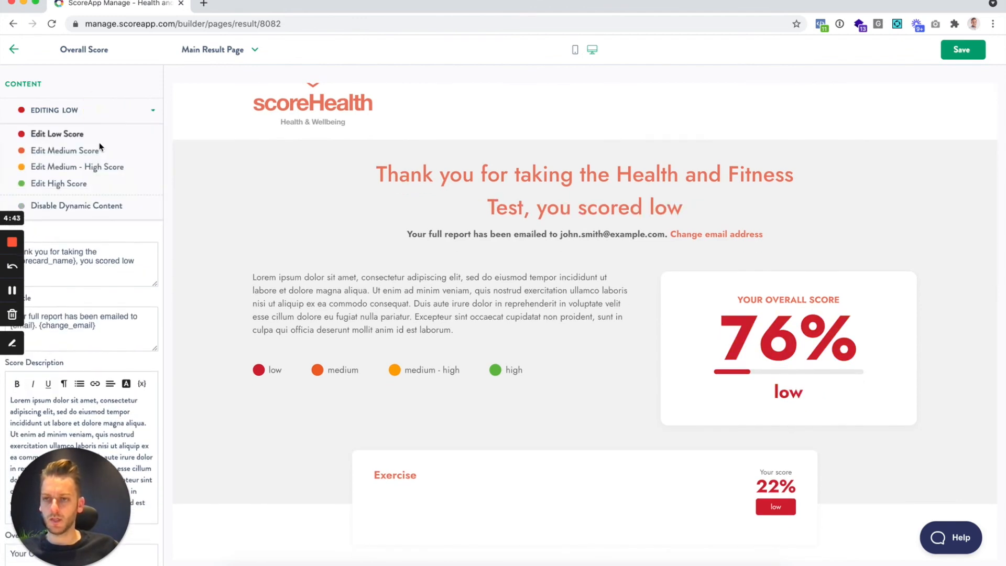
pyautogui.click(65, 151)
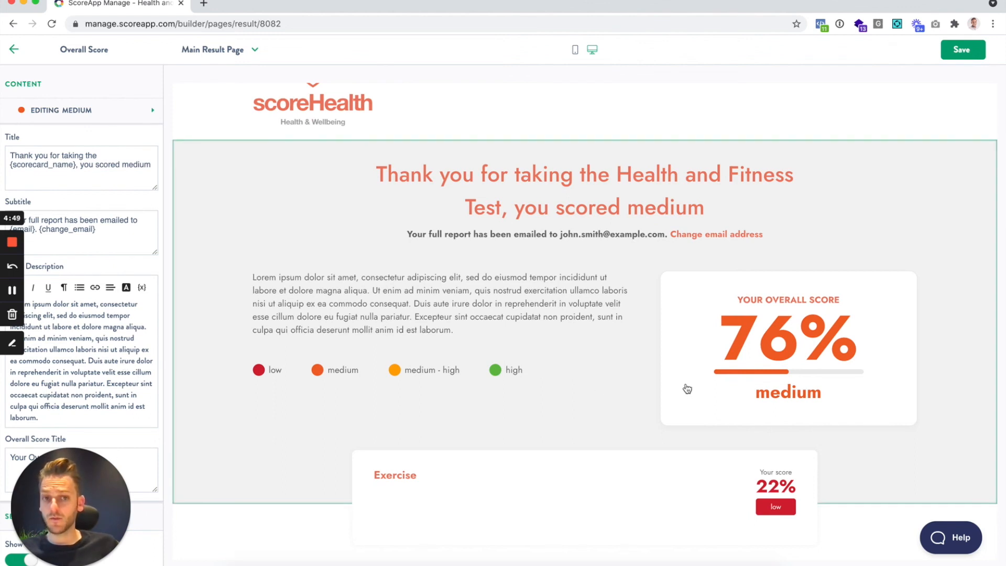
pyautogui.moveTo(832, 373)
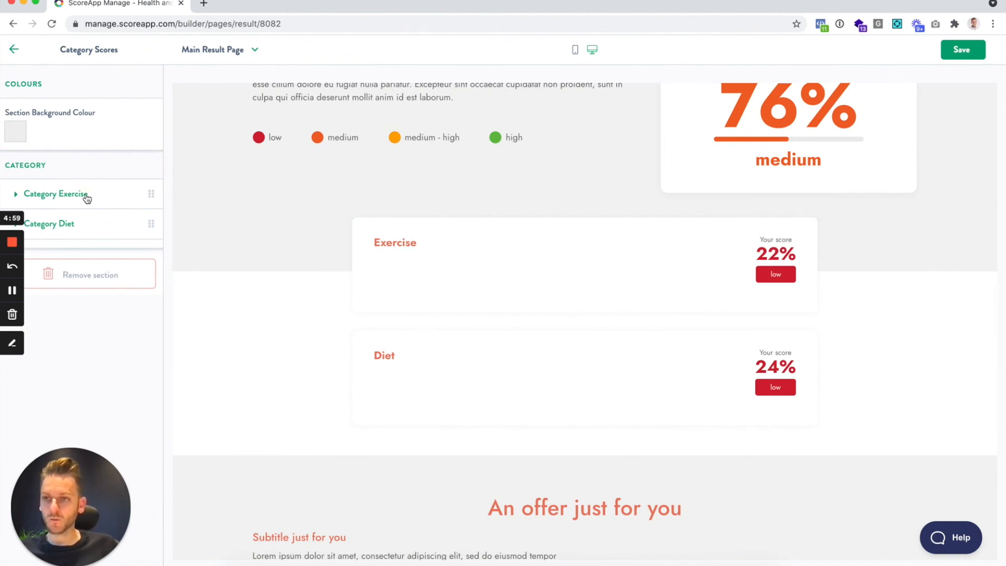
# - Enable dynamic content for Category Exercise and enter test text 'efefe' in its low-tier description
pyautogui.click(56, 194)
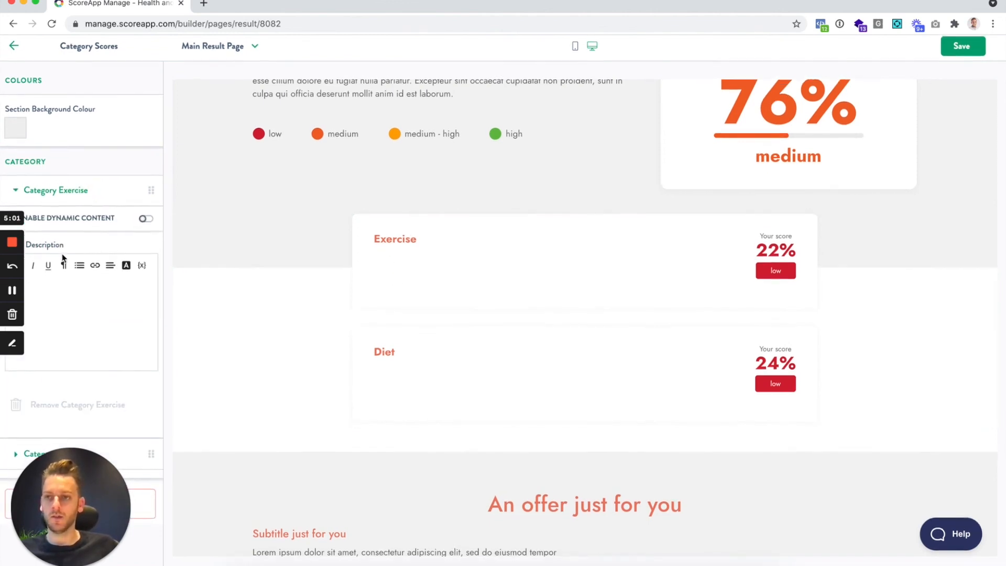
pyautogui.click(145, 218)
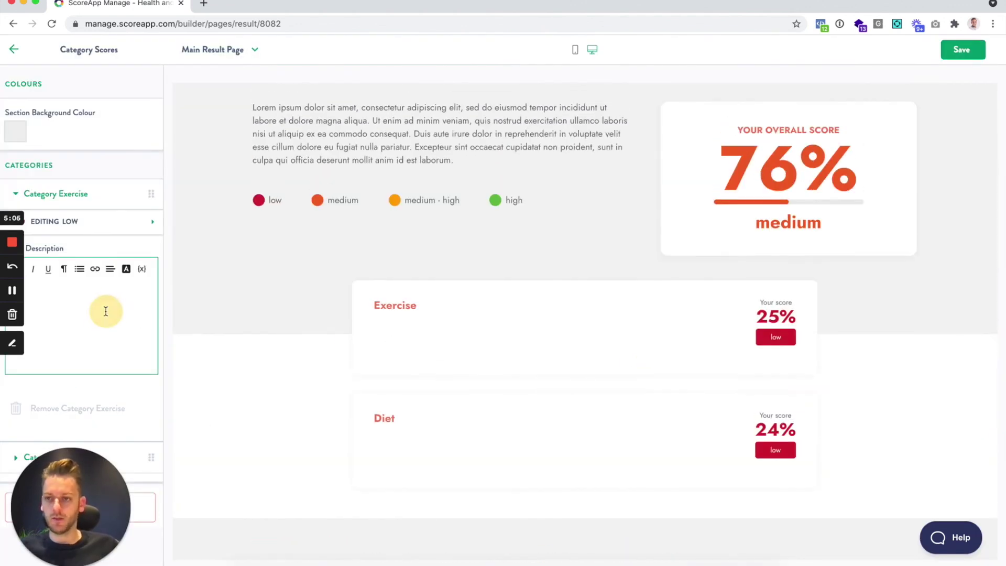
pyautogui.write('efefe')
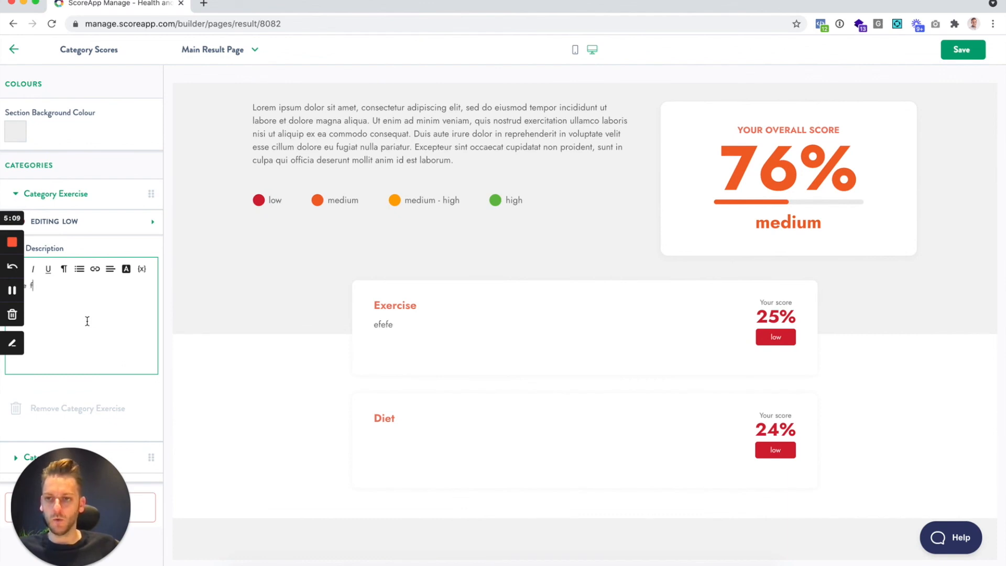